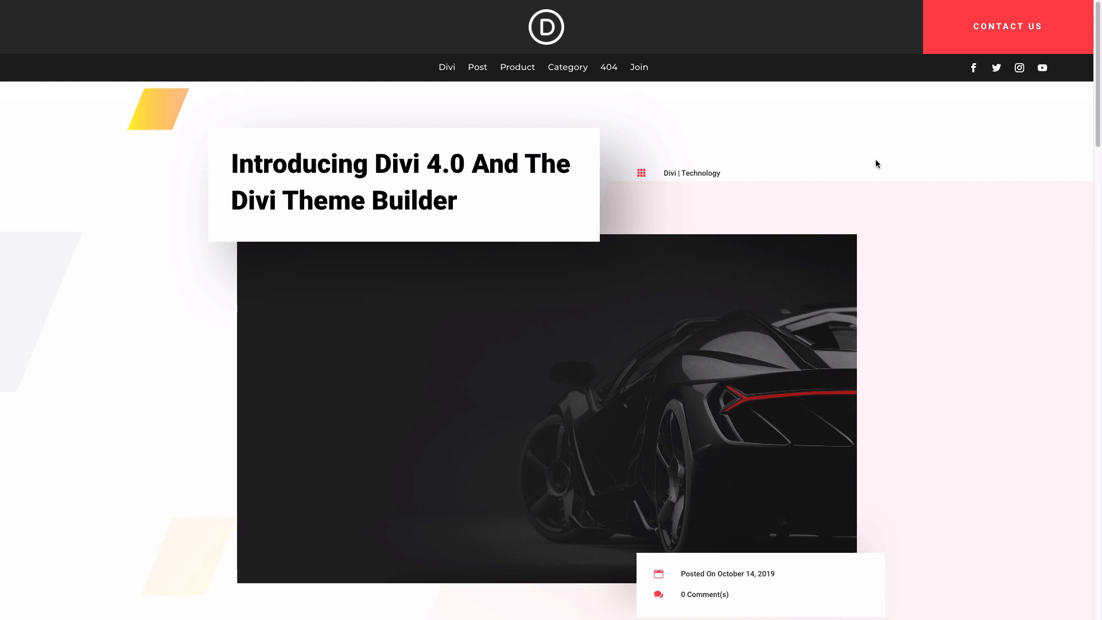
mouse_move(890, 159)
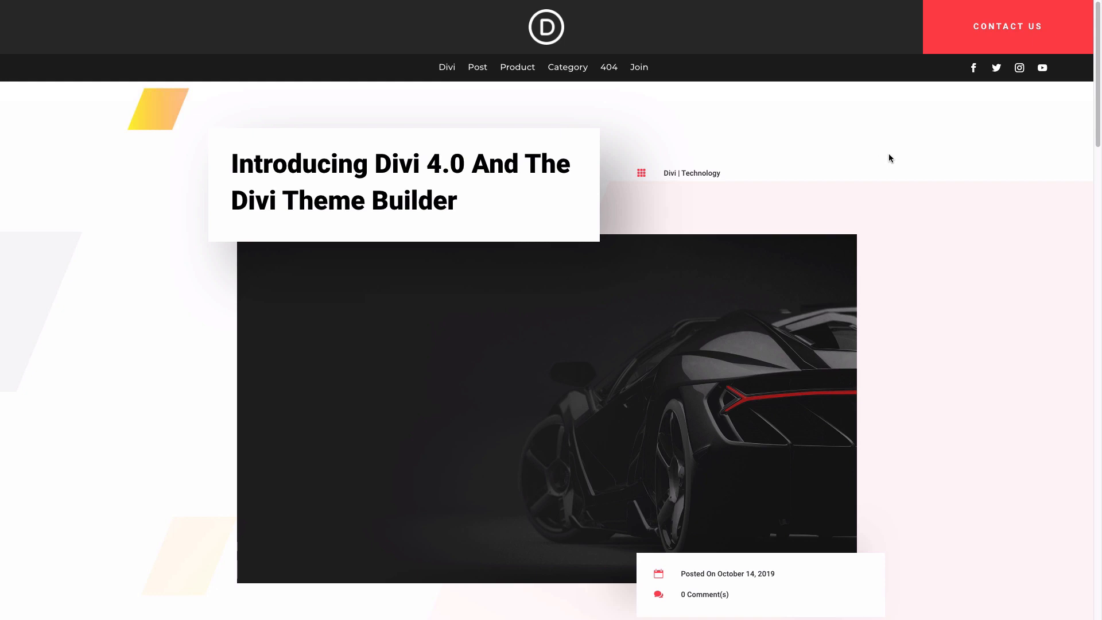
mouse_move(606, 34)
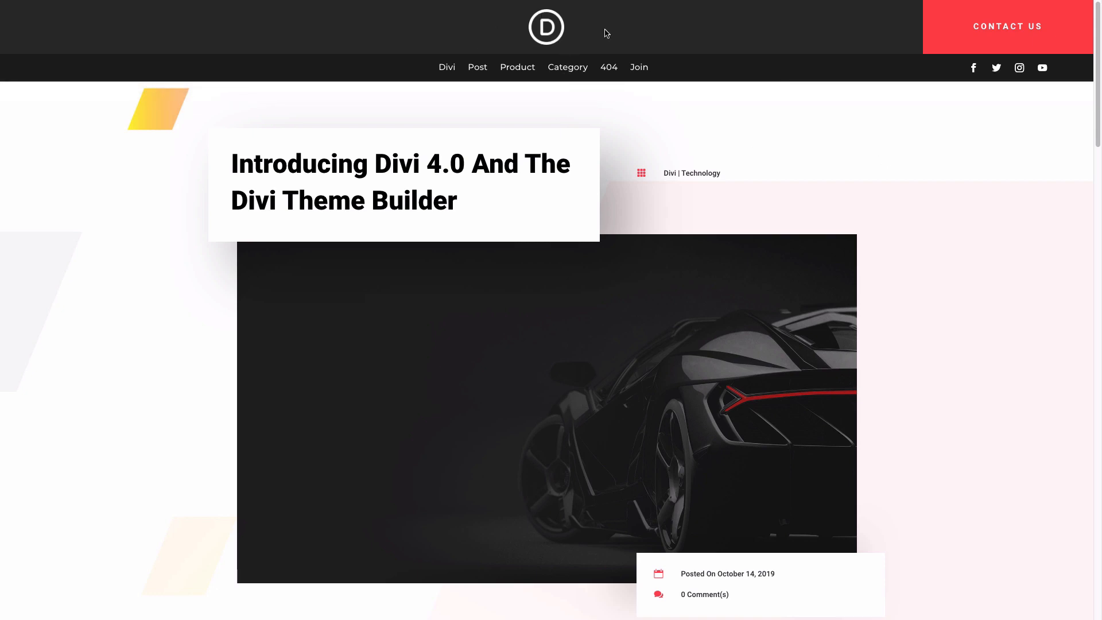
mouse_move(806, 37)
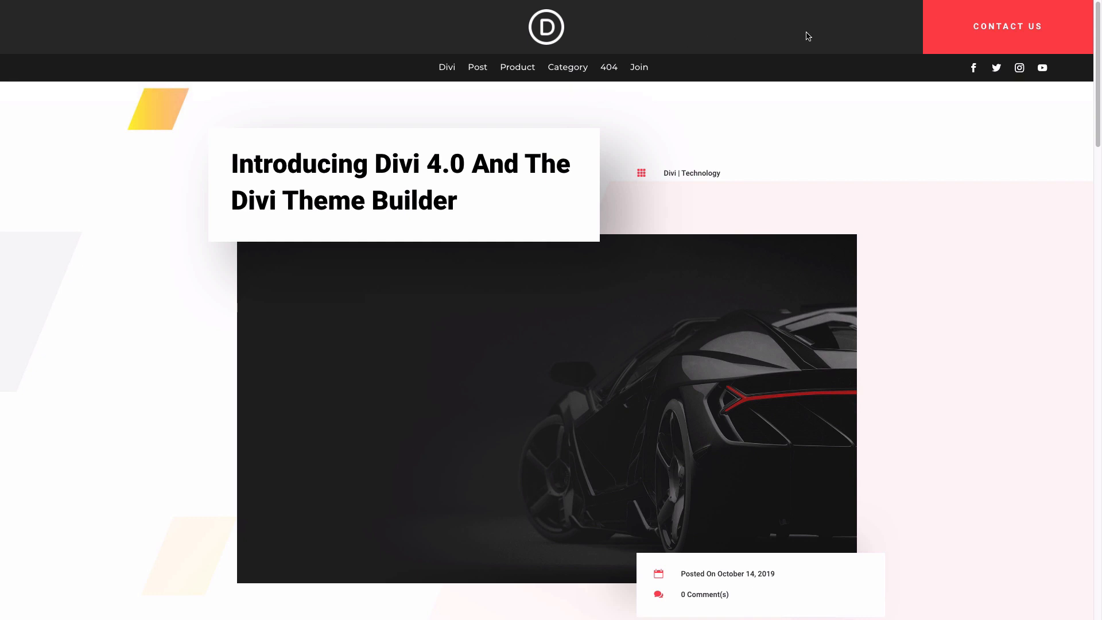
mouse_move(955, 70)
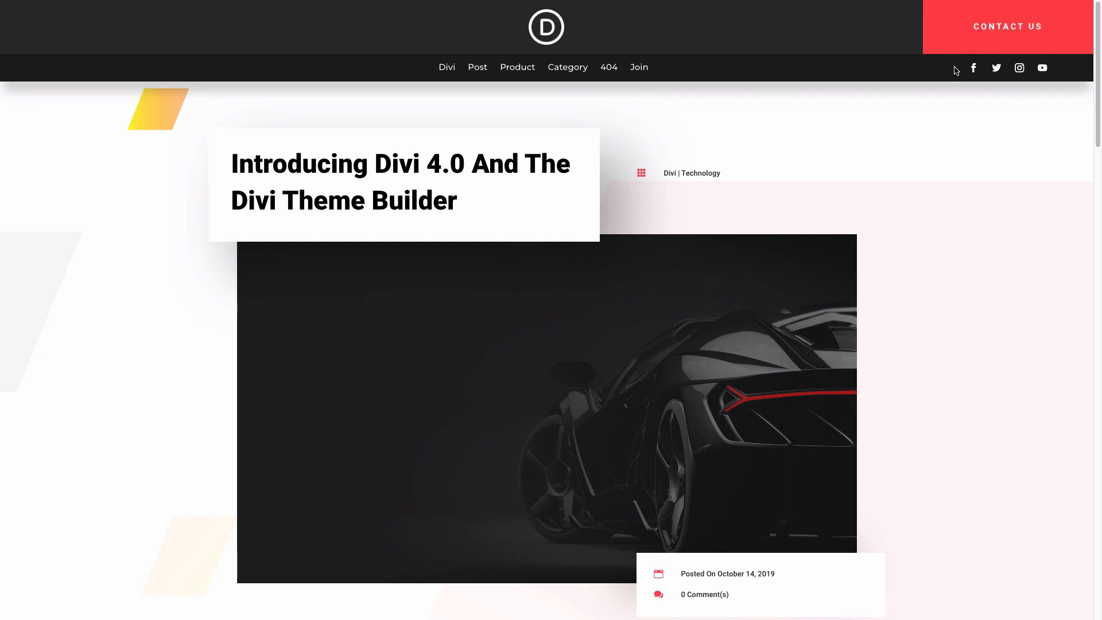
mouse_move(1042, 68)
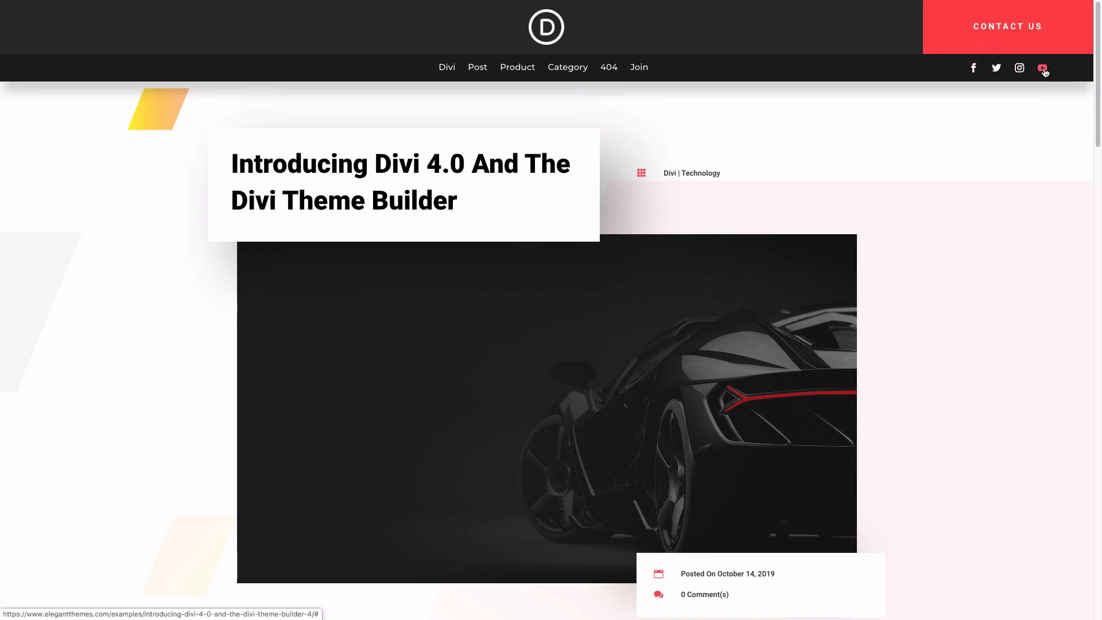
mouse_move(447, 67)
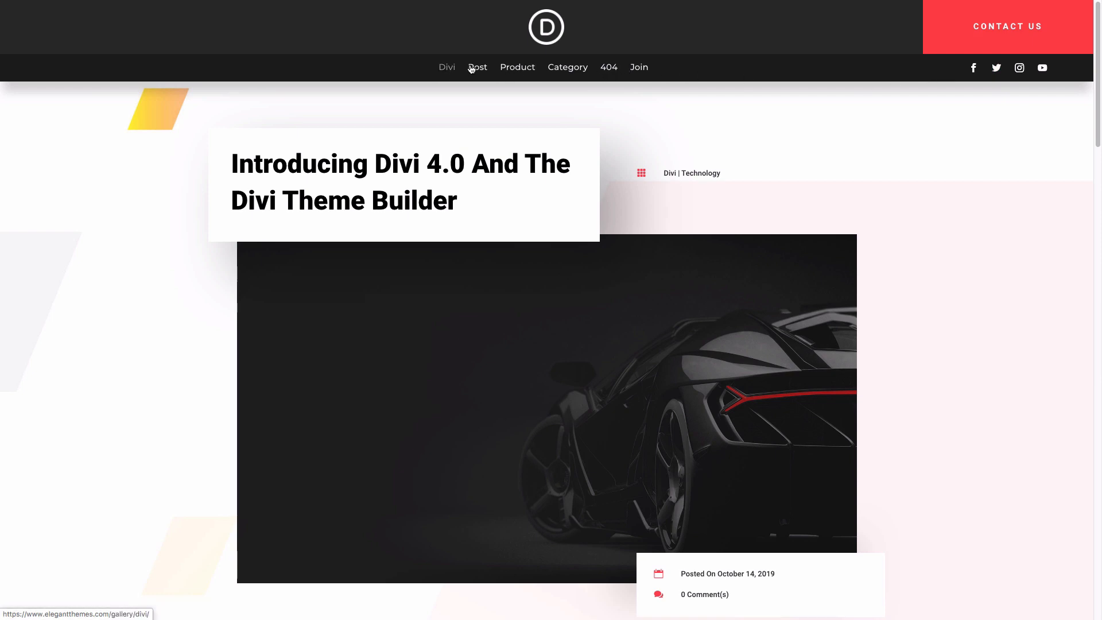
Step: Scroll through the currently open demo page before moving on
scroll(down, 3)
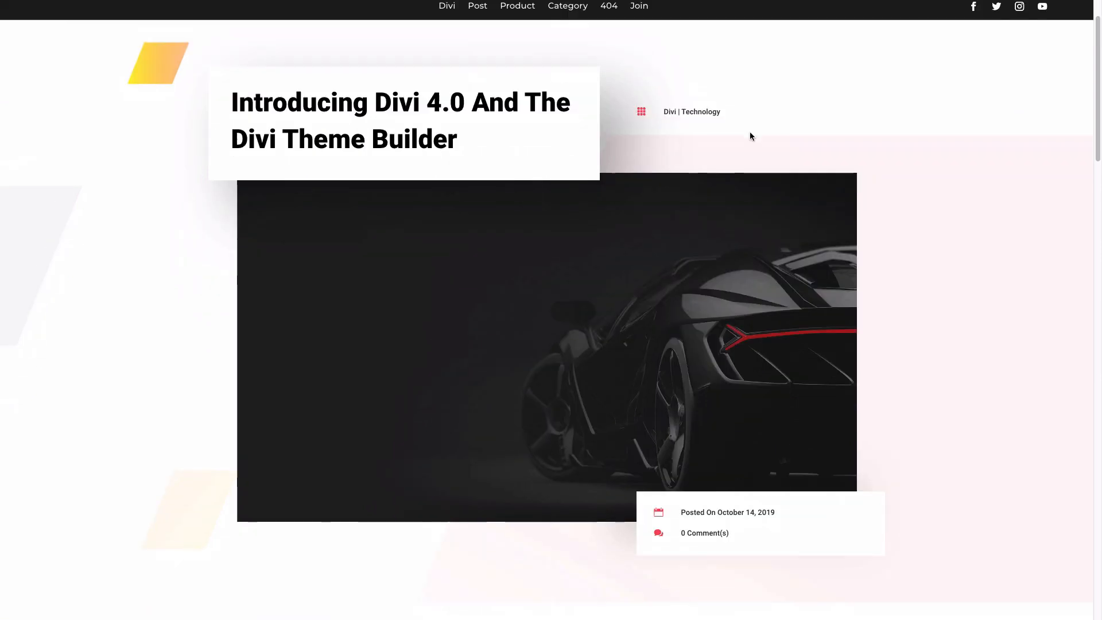
scroll(down, 3)
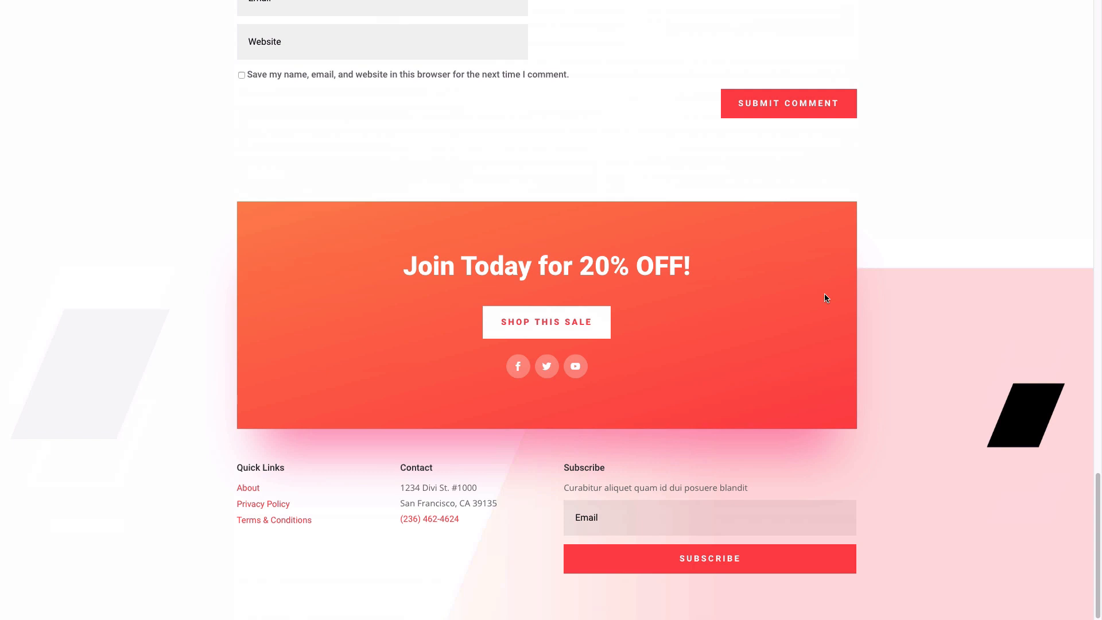
mouse_move(432, 340)
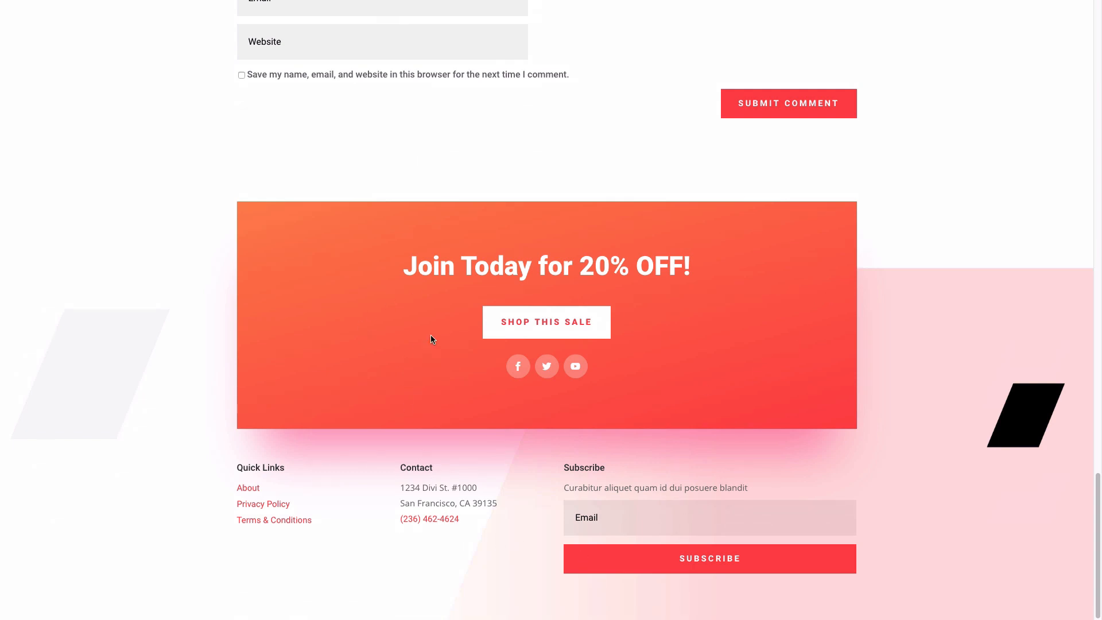
mouse_move(700, 557)
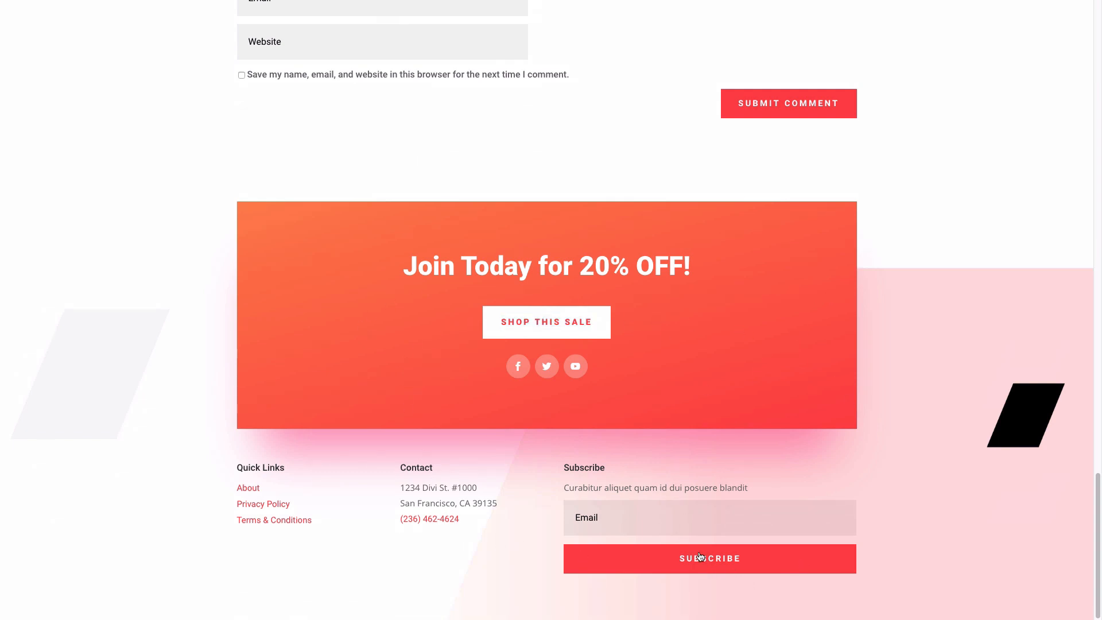
scroll(up, 3)
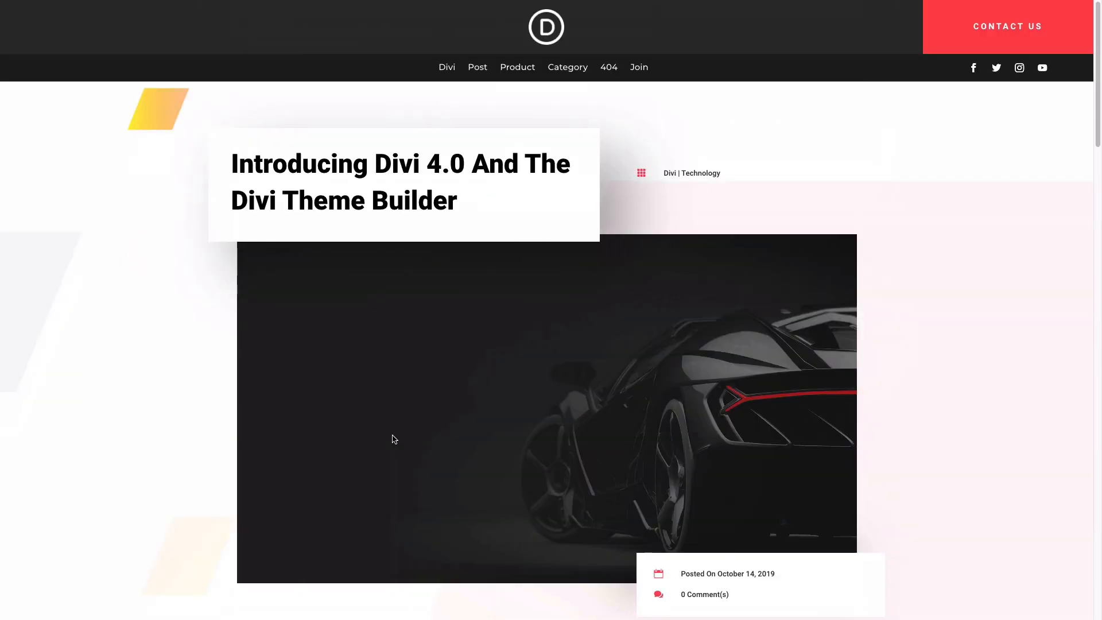
mouse_move(581, 198)
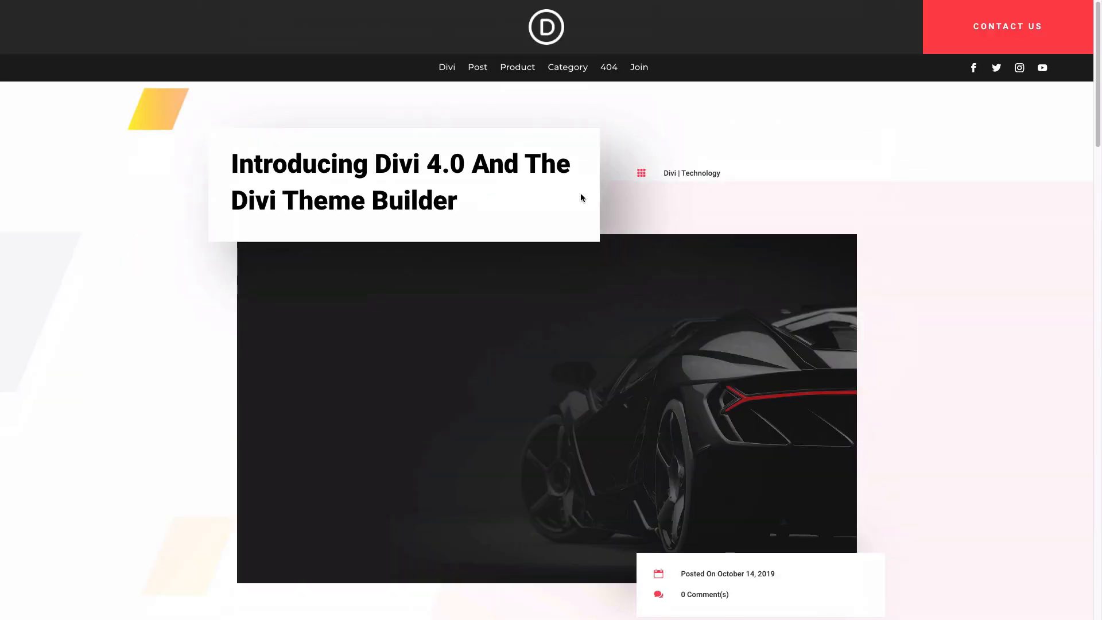
mouse_move(569, 199)
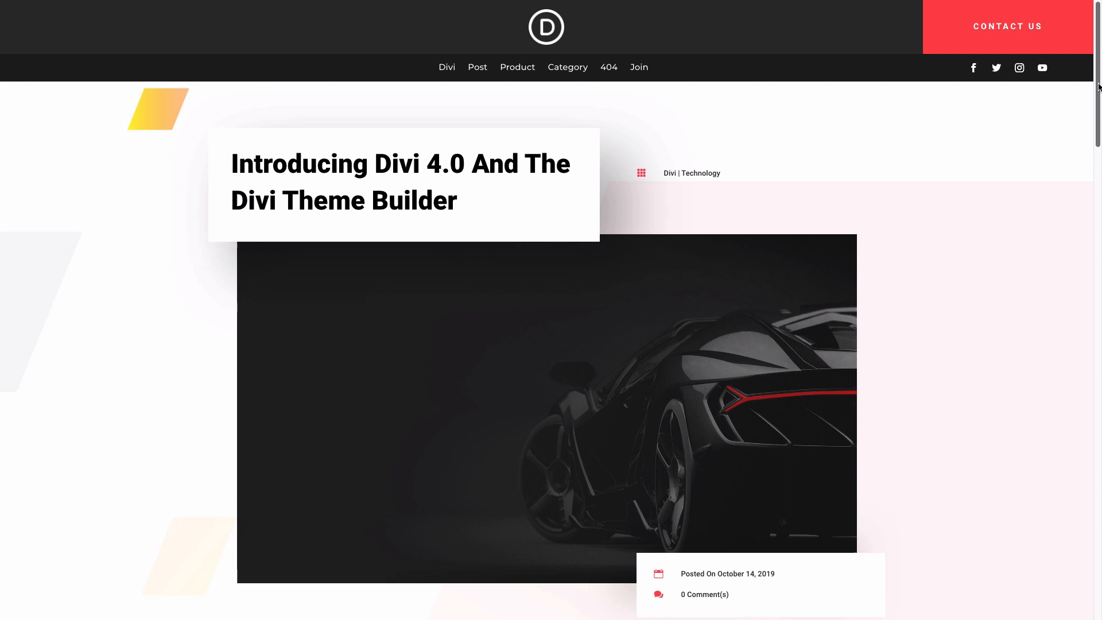
scroll(down, 3)
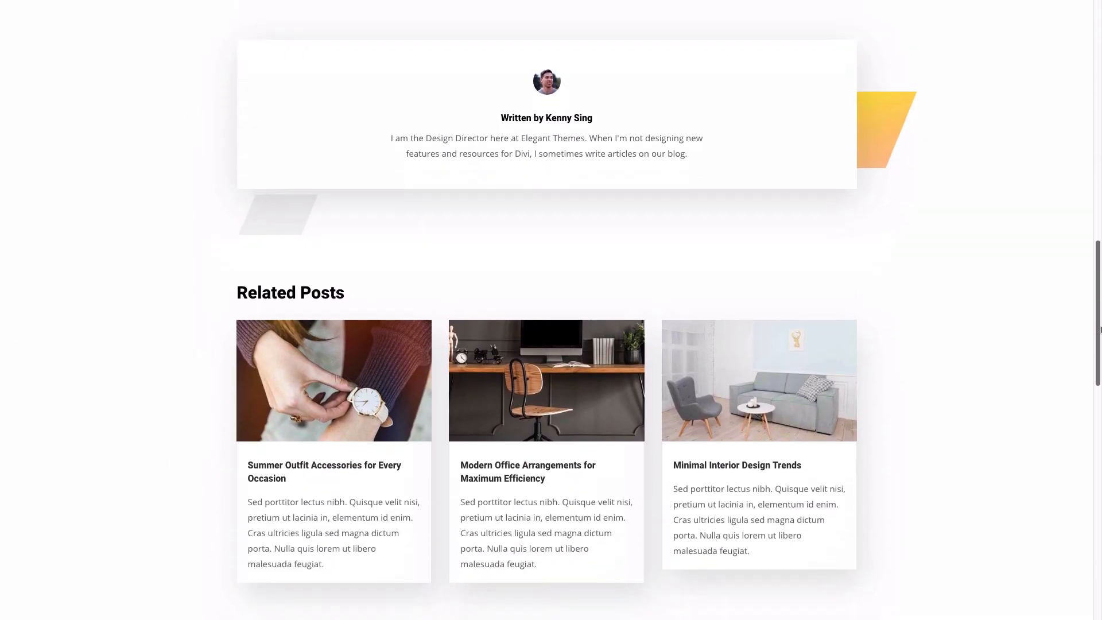
scroll(down, 3)
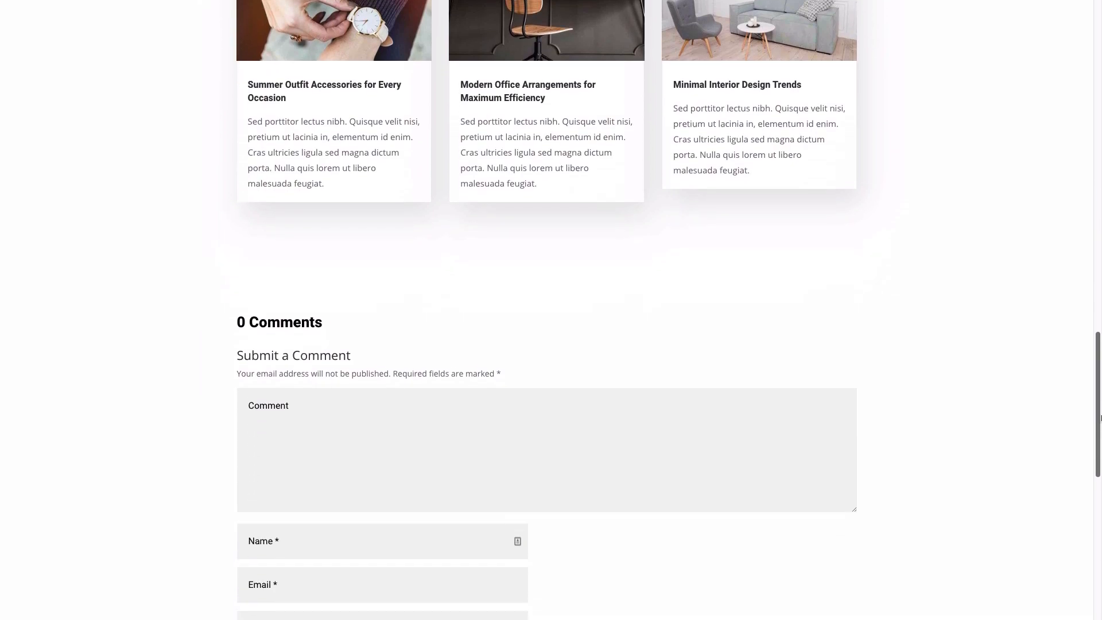
scroll(up, 3)
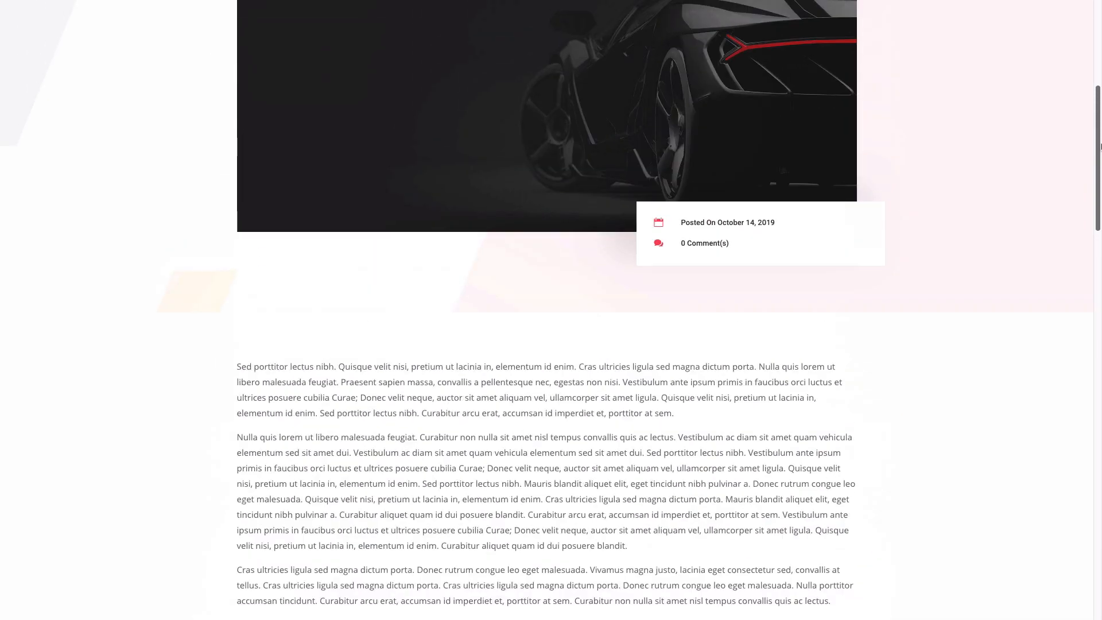
scroll(up, 3)
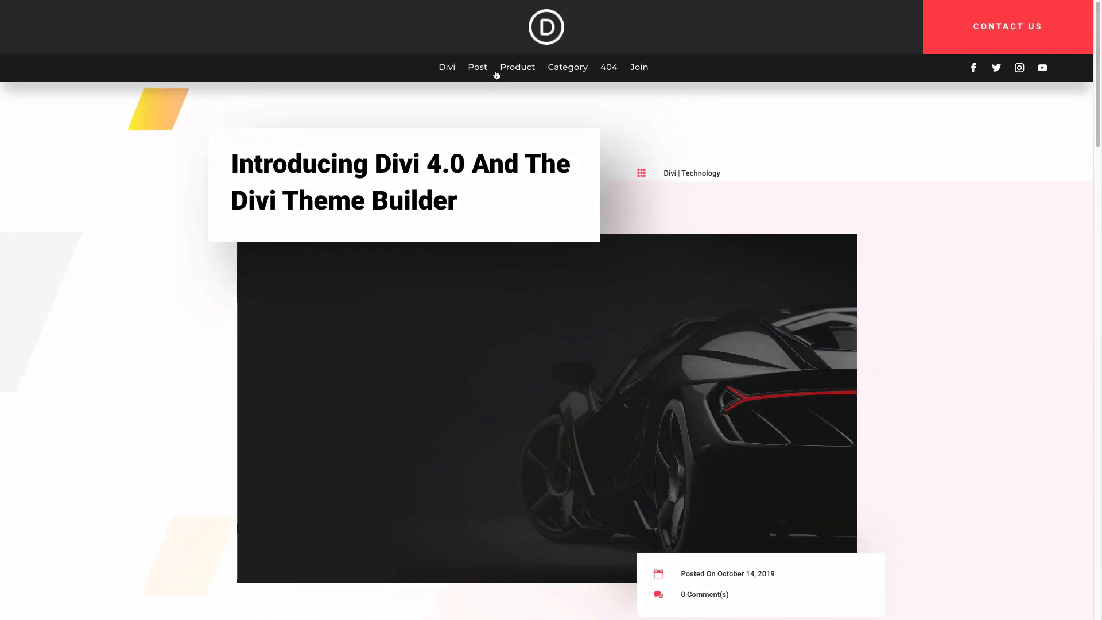
Step: Browse the Camera Lens product demo page, scrolling through its layout
click(477, 66)
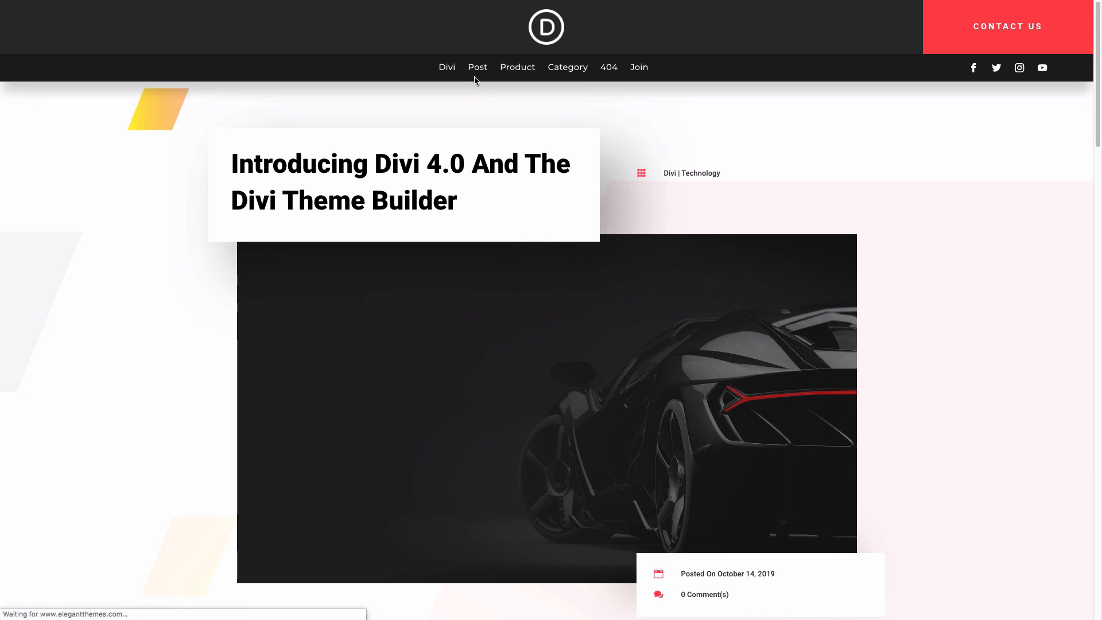
click(517, 67)
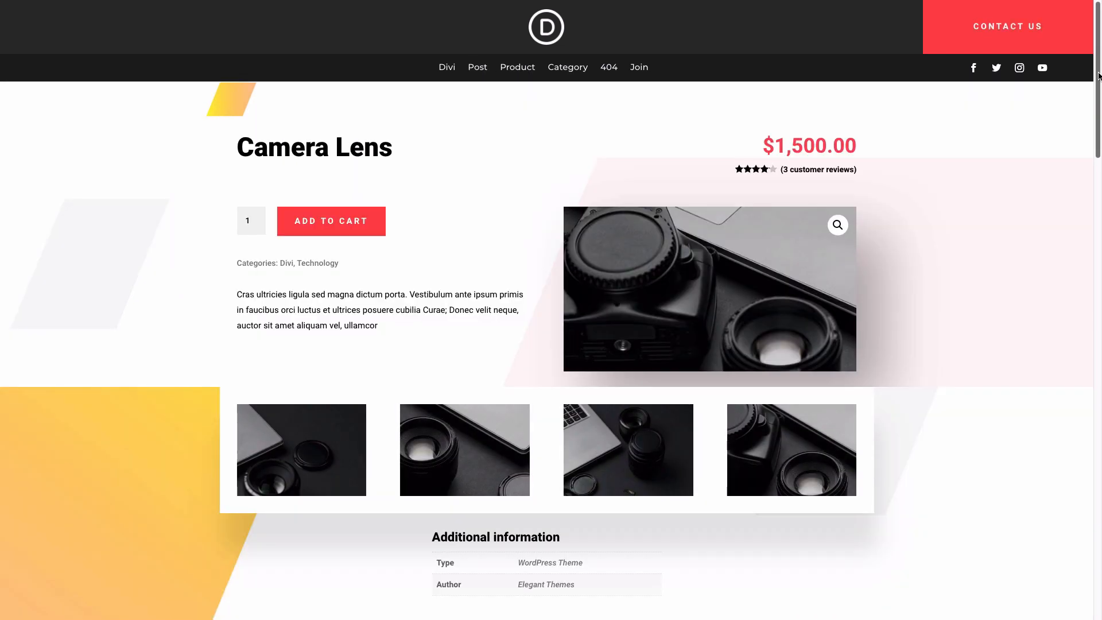
scroll(down, 3)
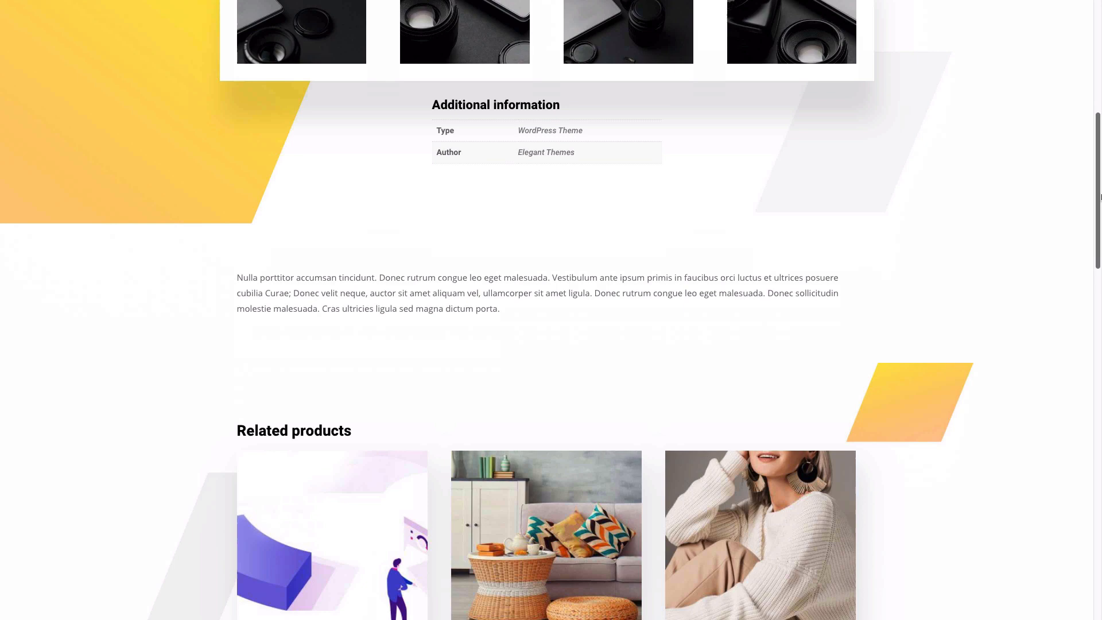
scroll(down, 3)
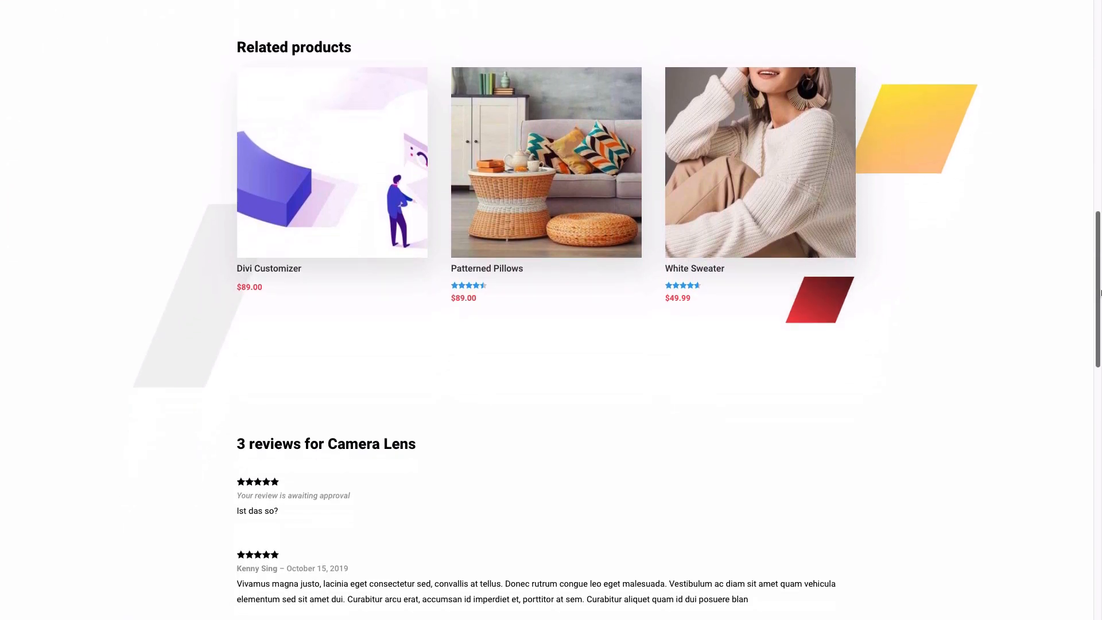
scroll(down, 3)
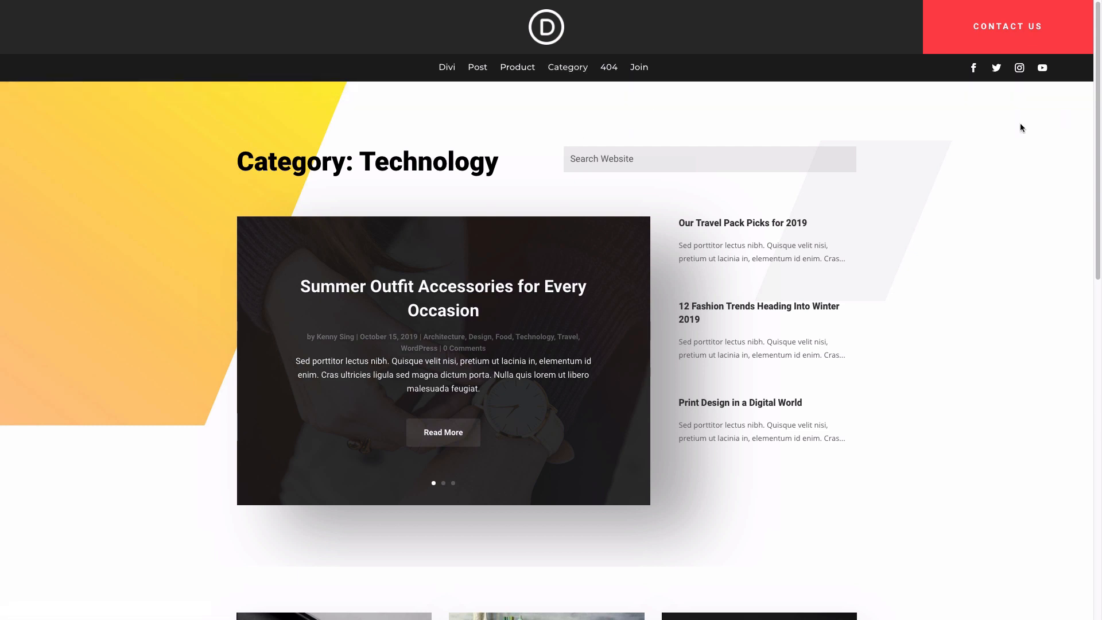
scroll(down, 3)
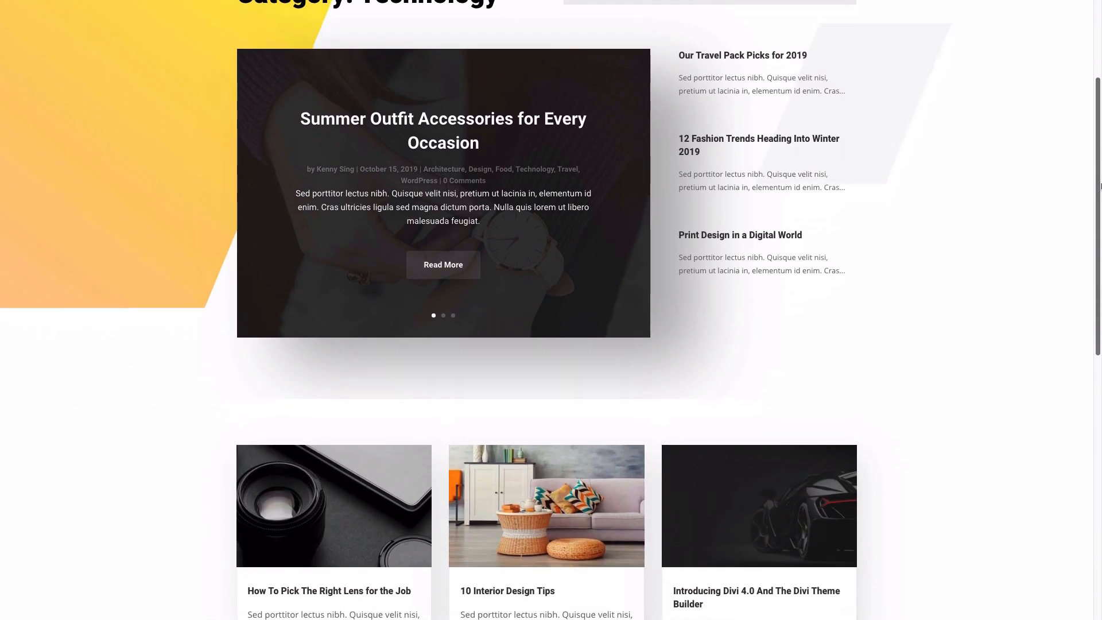
scroll(up, 3)
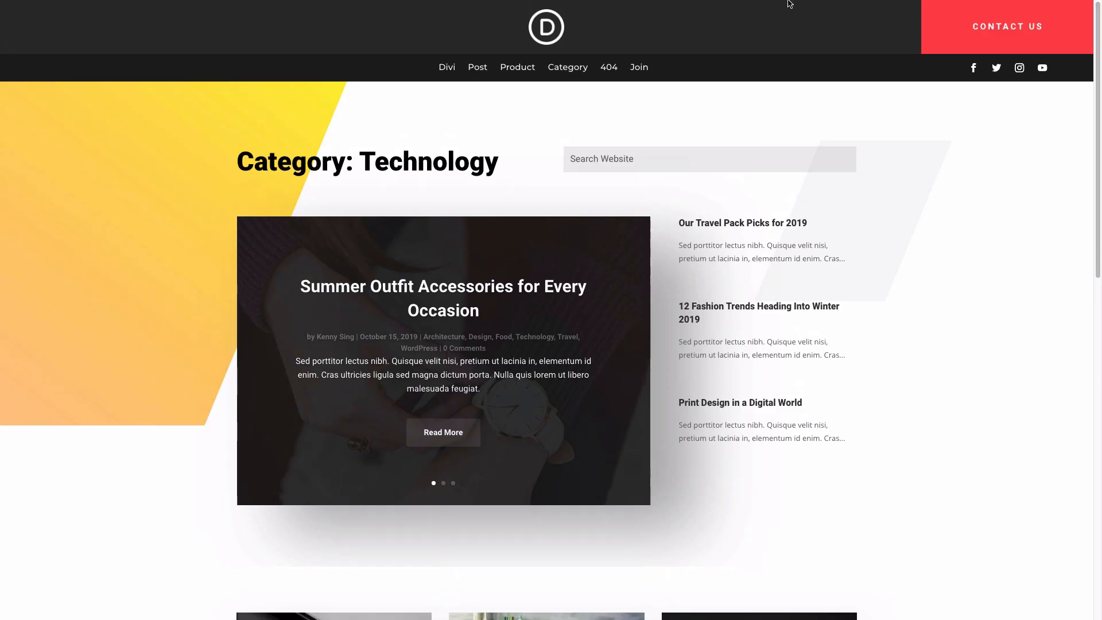
Step: Load the Technology category archive demo from the top navigation
click(609, 68)
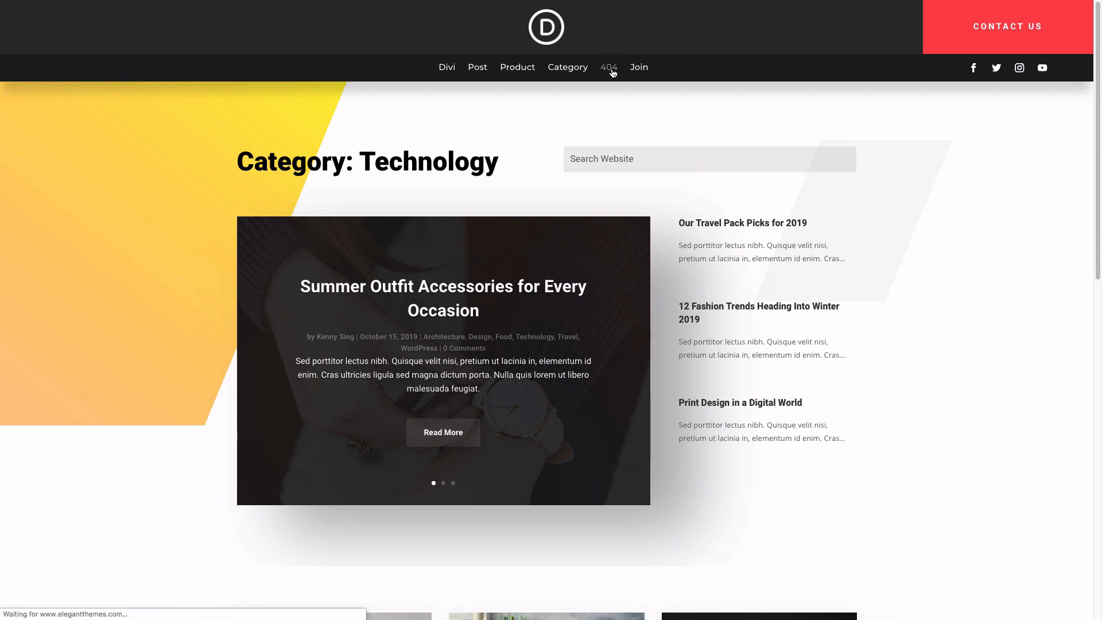
click(608, 67)
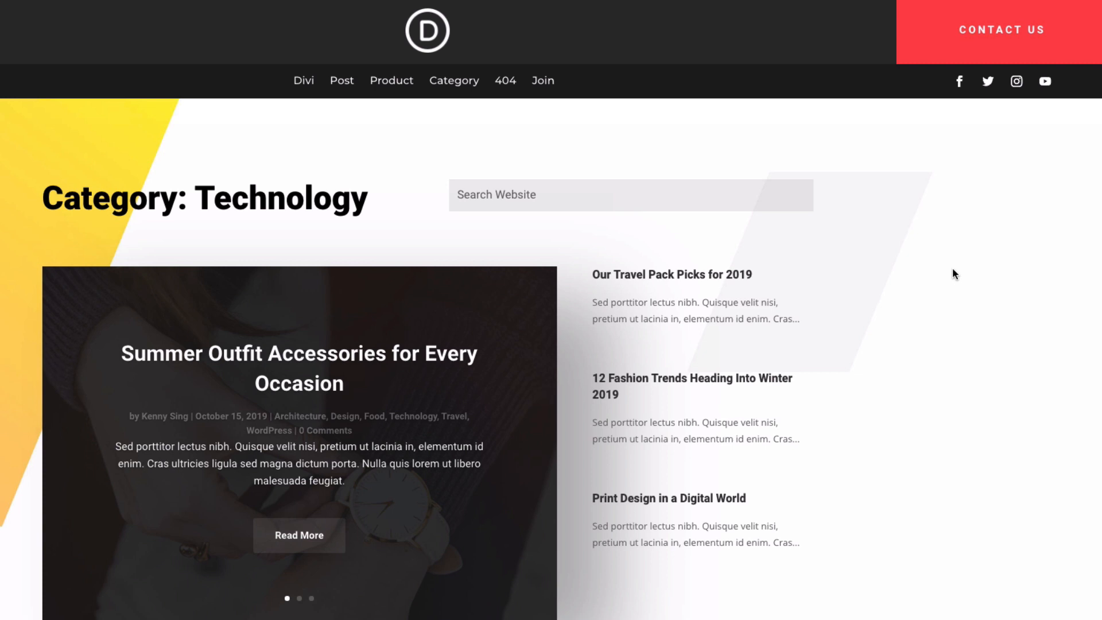
mouse_move(953, 306)
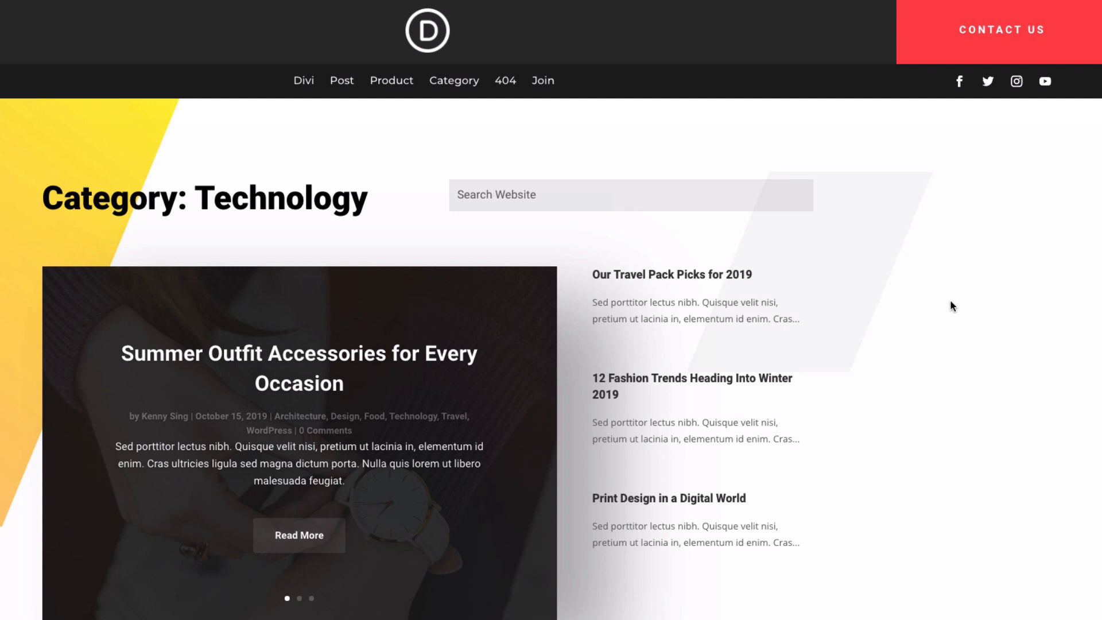
mouse_move(916, 309)
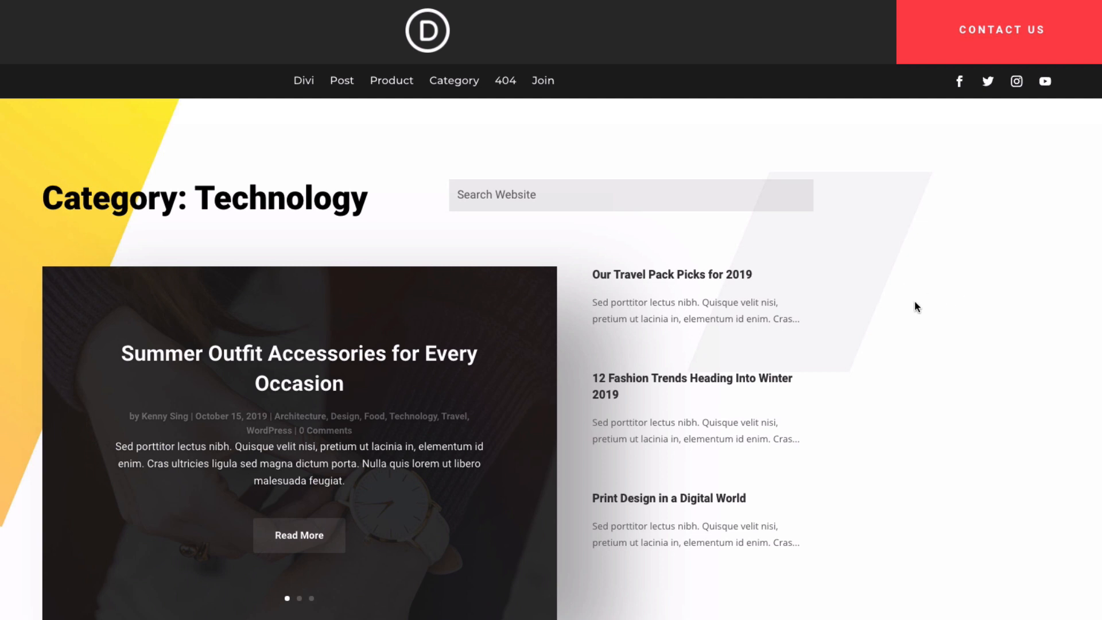
mouse_move(915, 307)
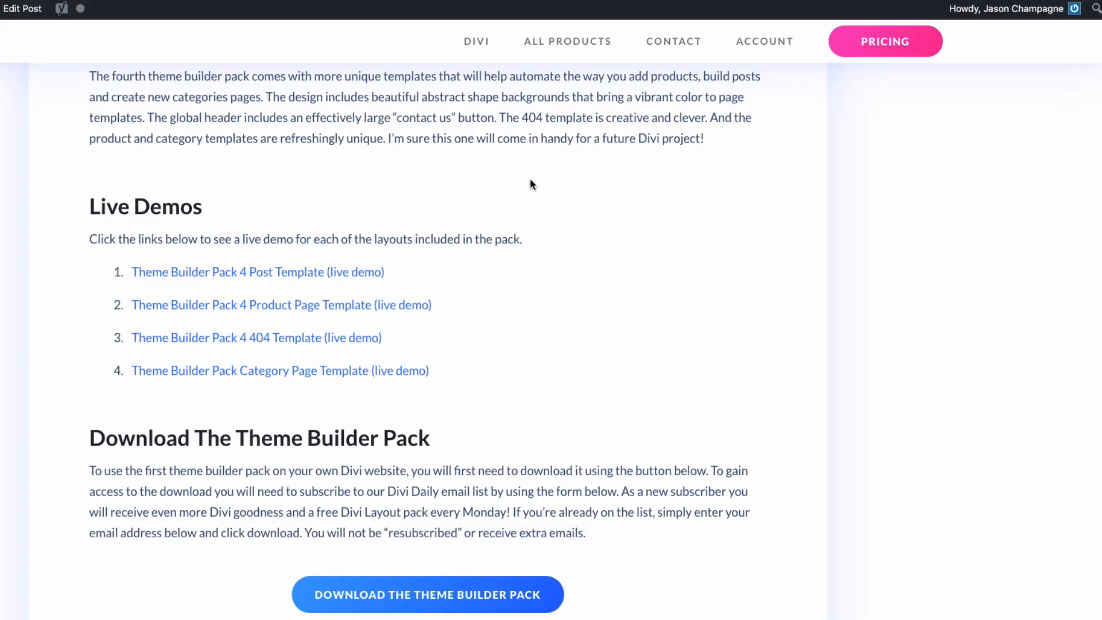
mouse_move(557, 178)
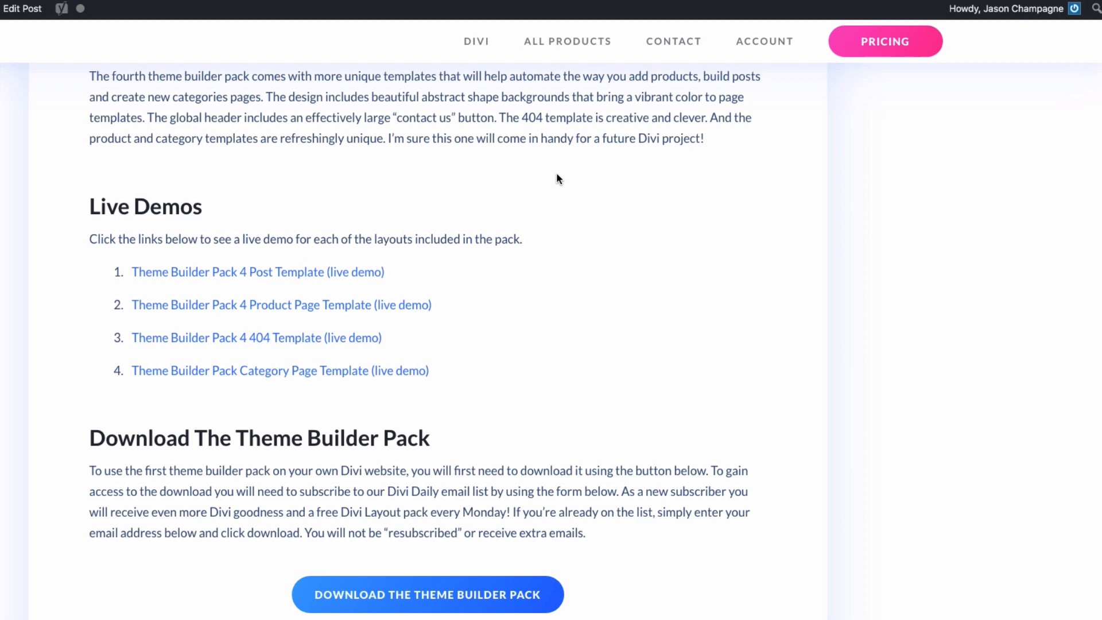
Step: Download the Theme Builder Pack from the section below the demo links
scroll(down, 3)
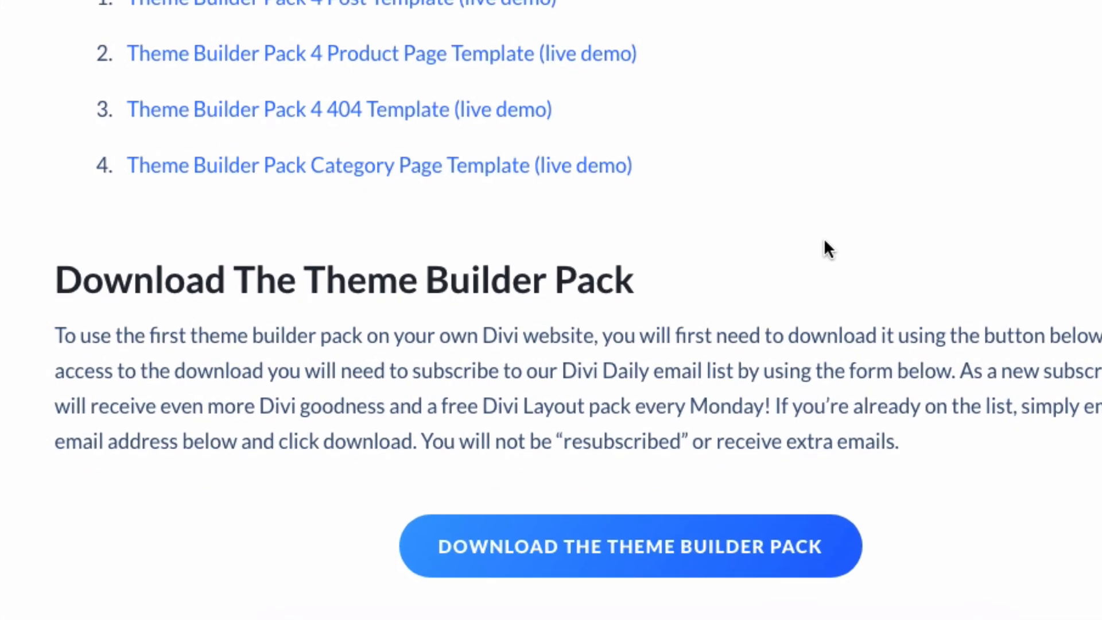
scroll(down, 3)
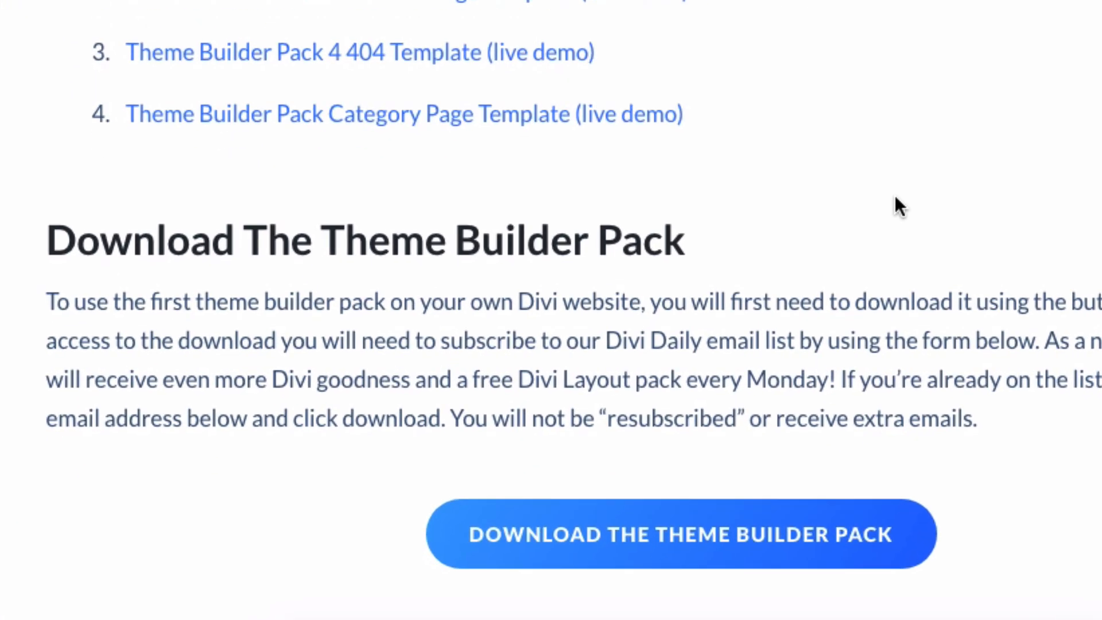
mouse_move(668, 555)
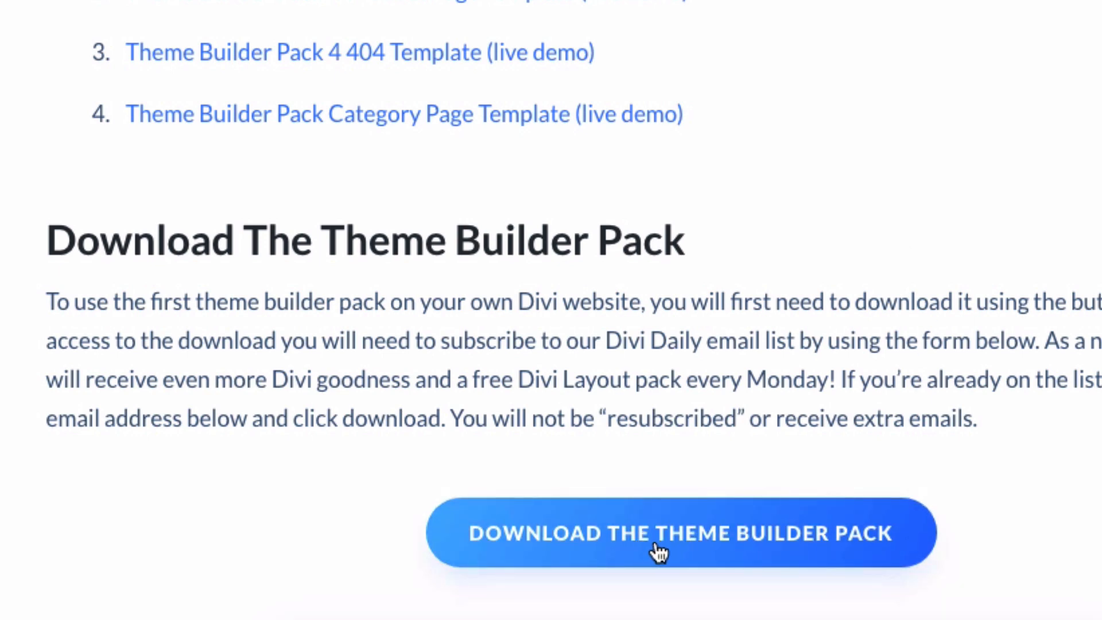
click(678, 531)
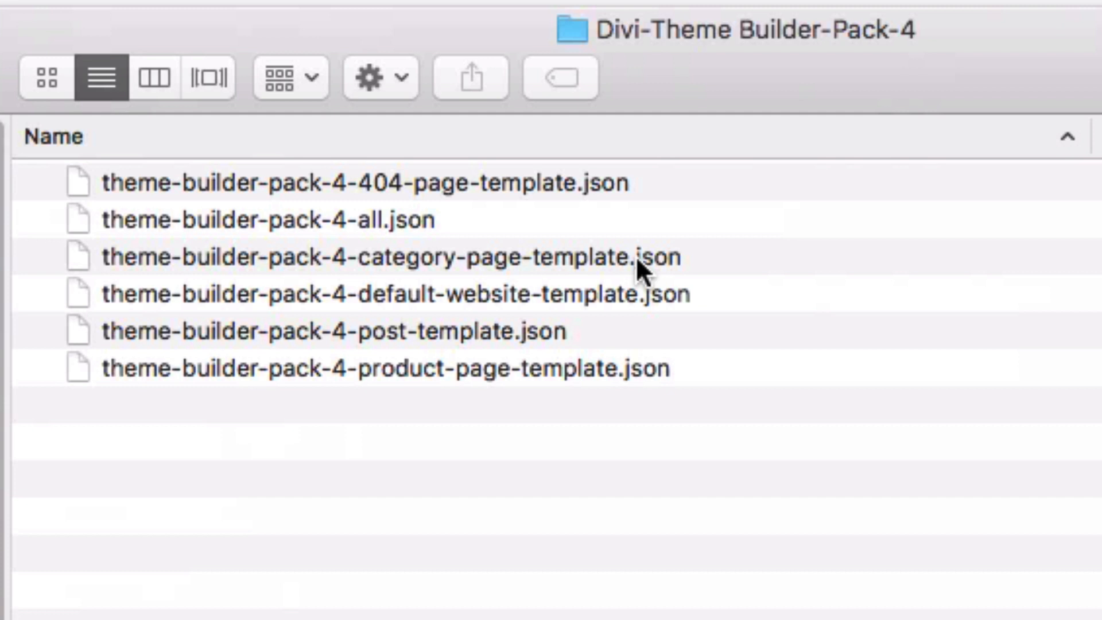
mouse_move(457, 394)
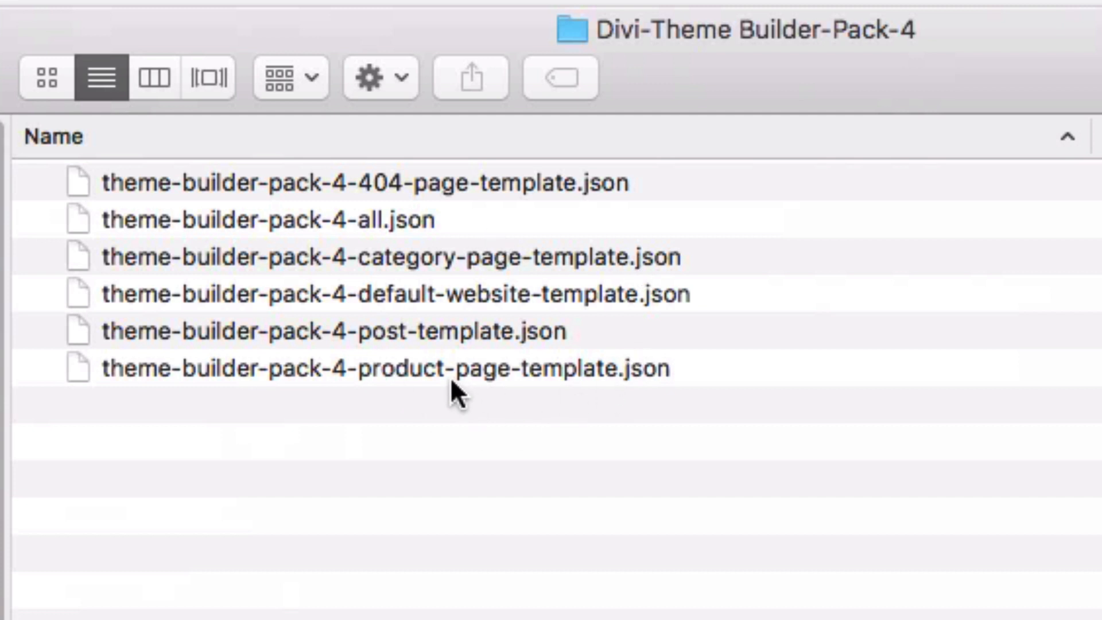
mouse_move(510, 380)
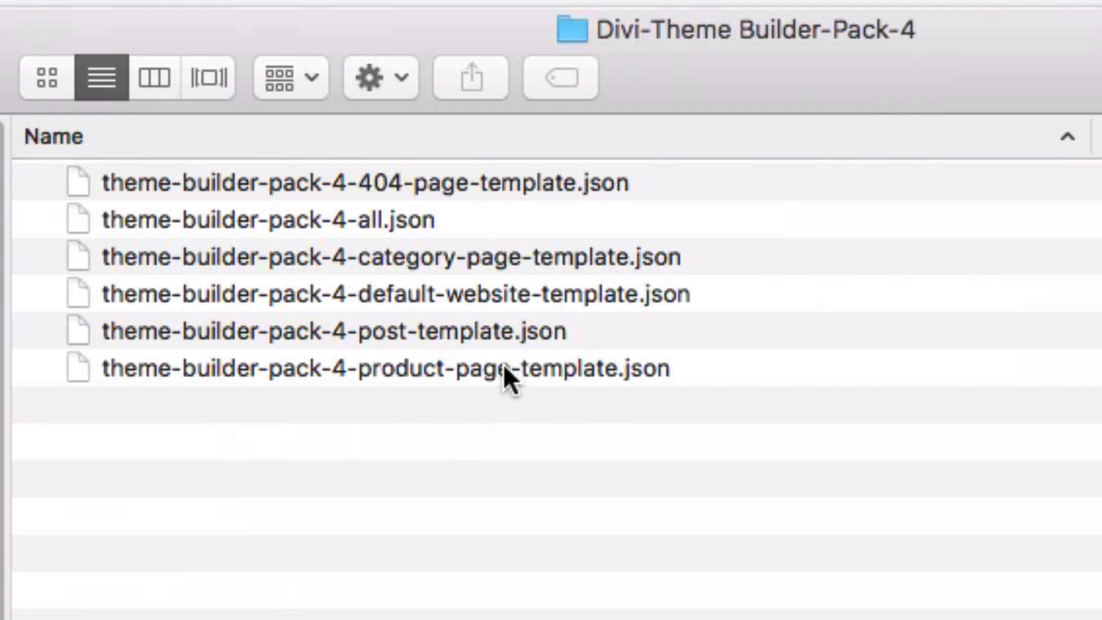
mouse_move(215, 249)
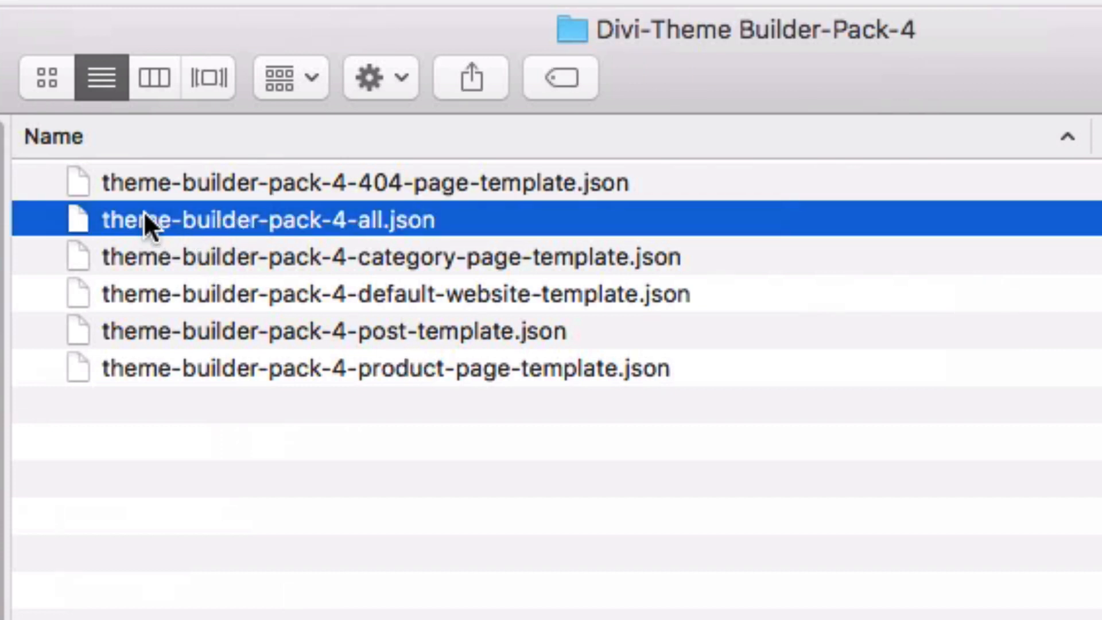
mouse_move(372, 239)
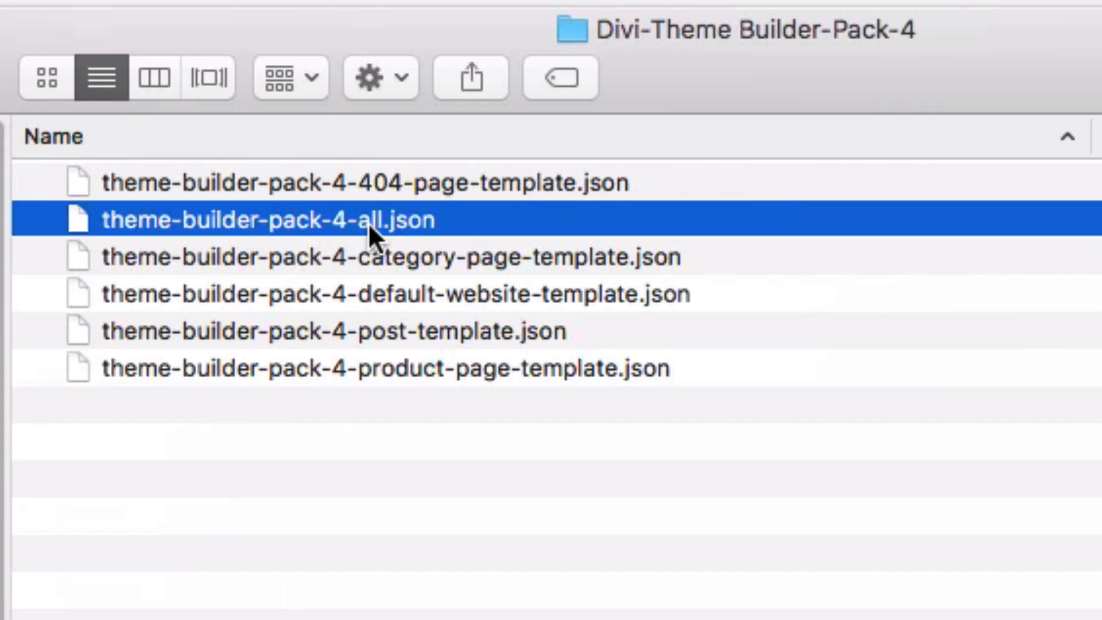
mouse_move(394, 242)
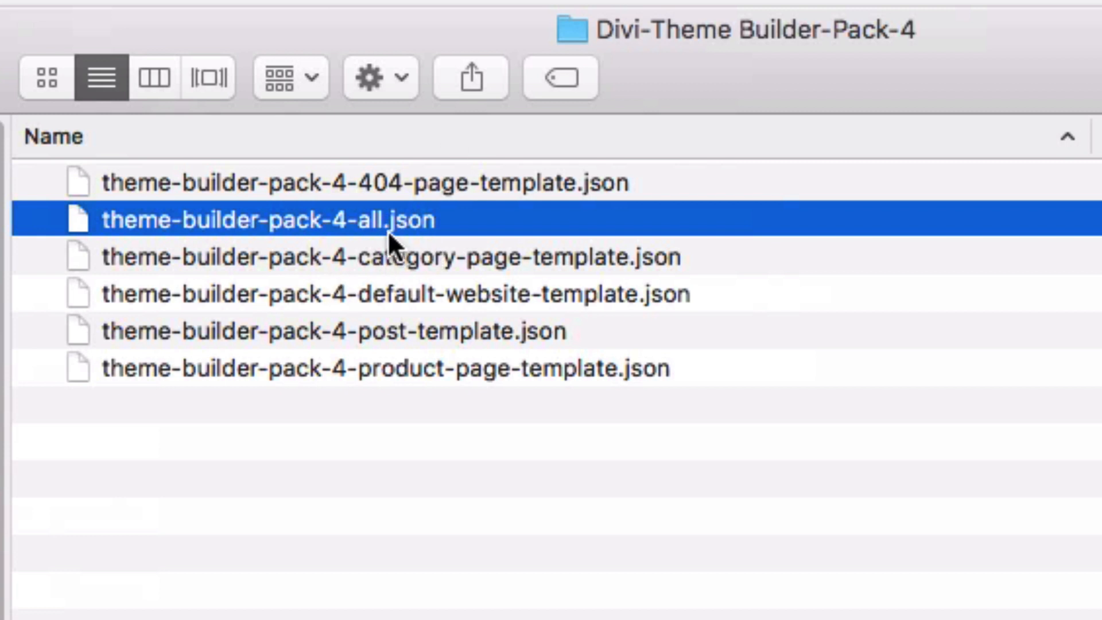
mouse_move(404, 218)
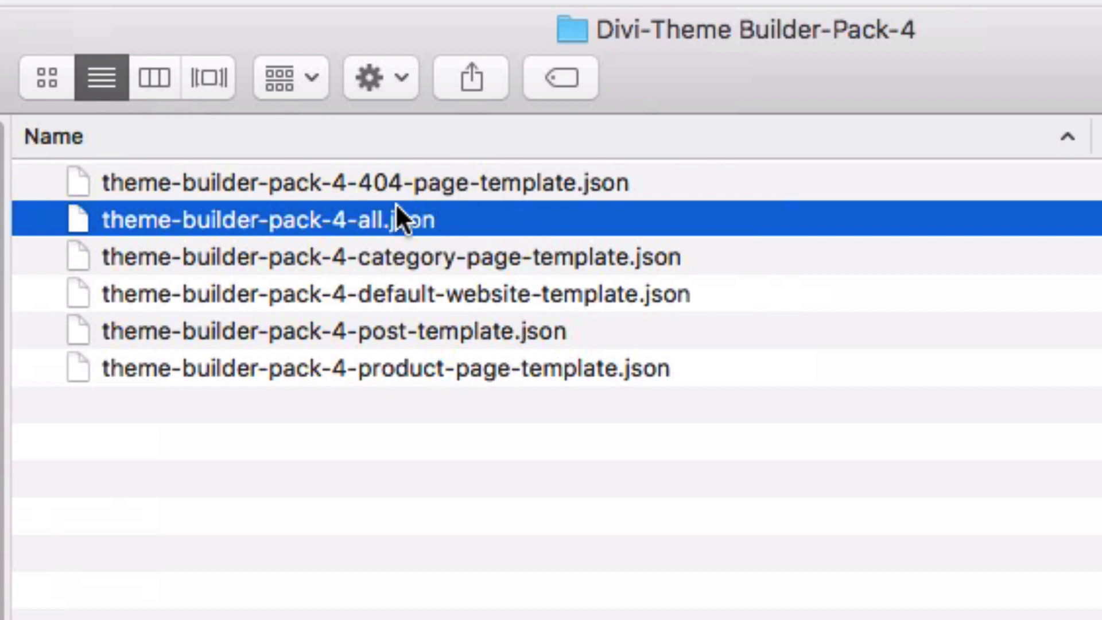
mouse_move(354, 396)
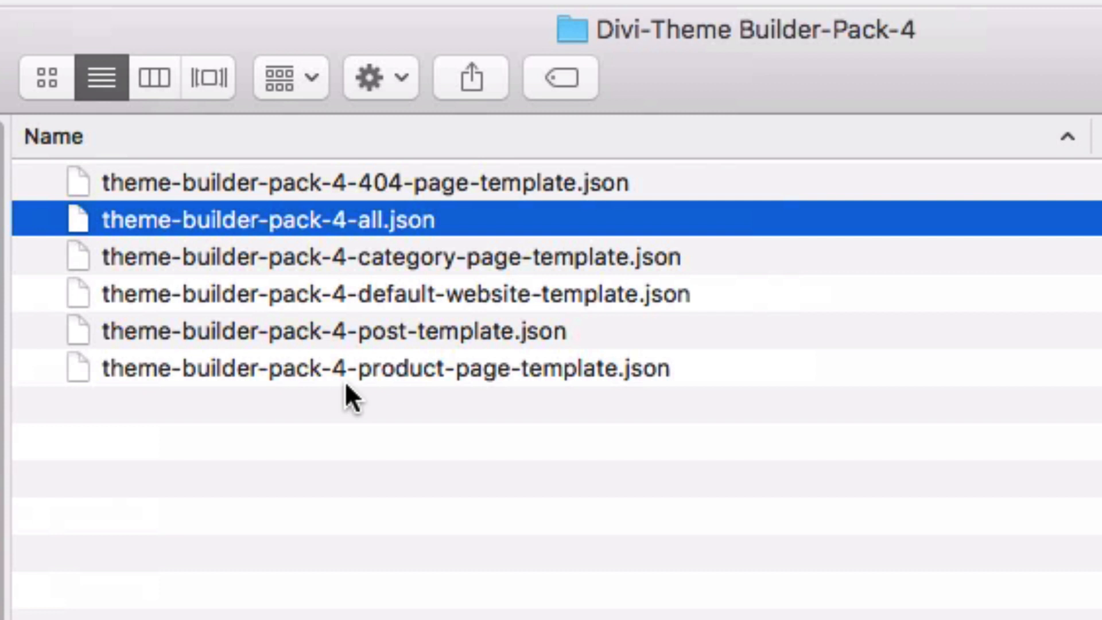
mouse_move(312, 252)
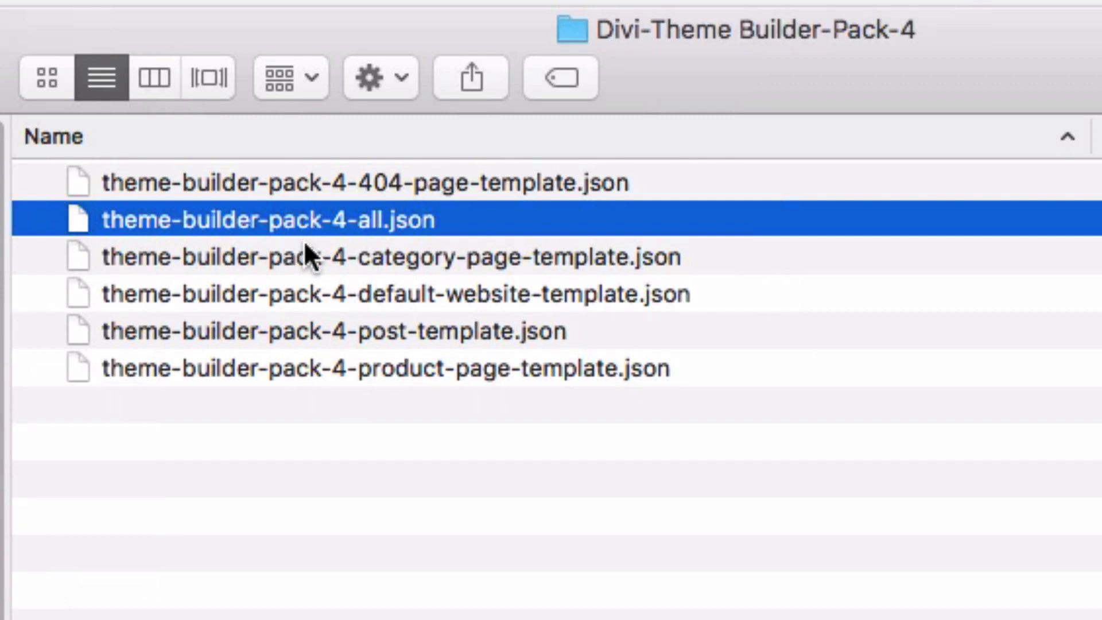
mouse_move(312, 252)
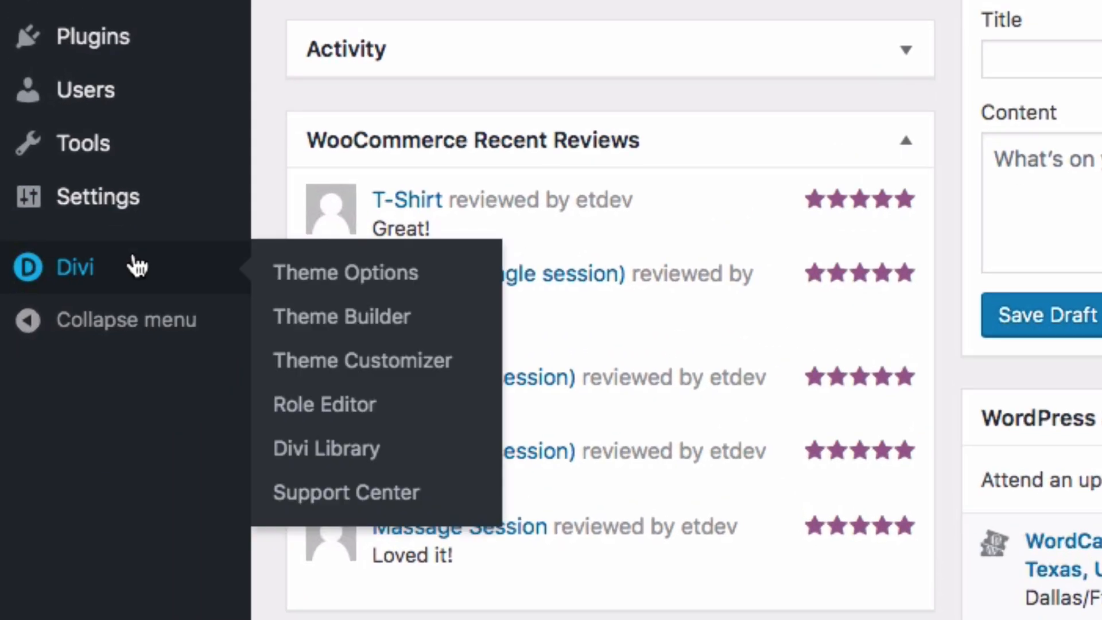
Step: Import theme-builder-pack-4-all.json through the Theme Builder's Portability Import panel
click(342, 316)
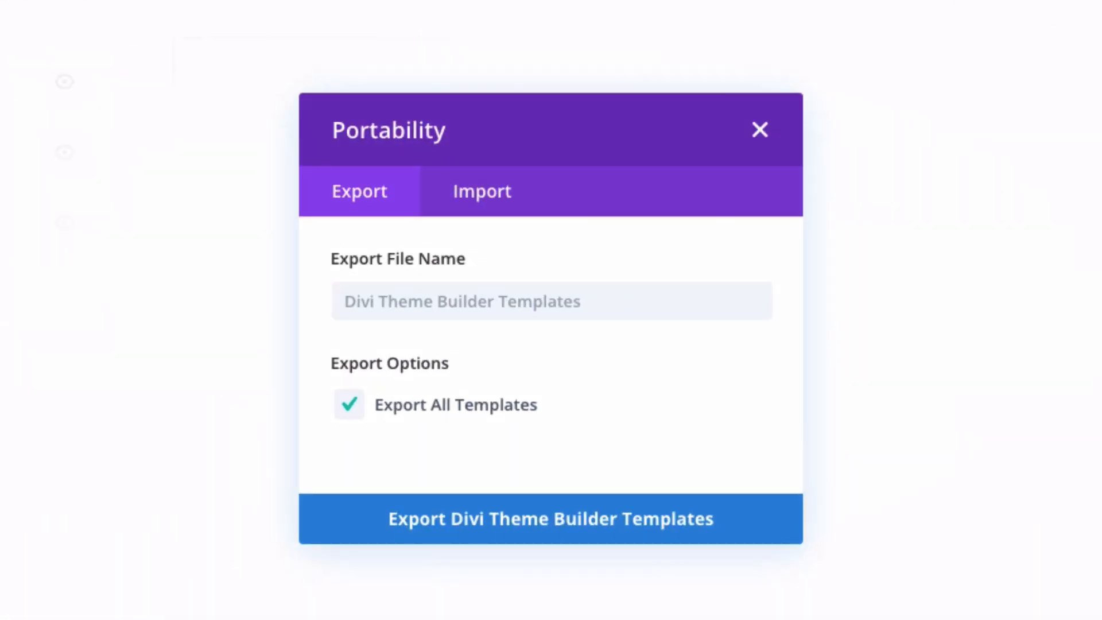
mouse_move(500, 242)
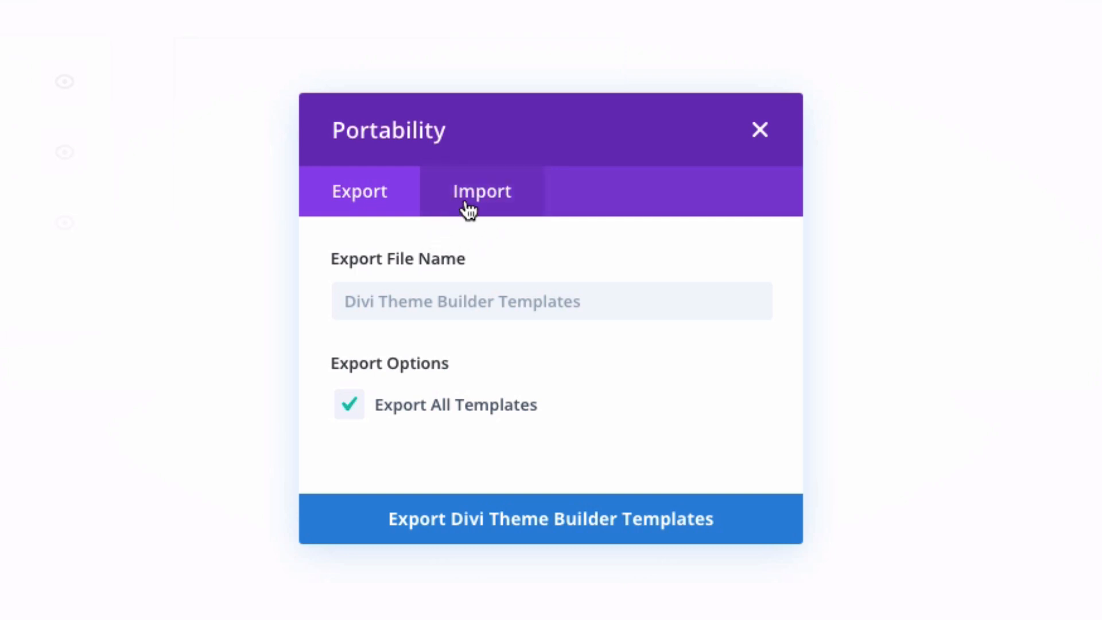
click(481, 191)
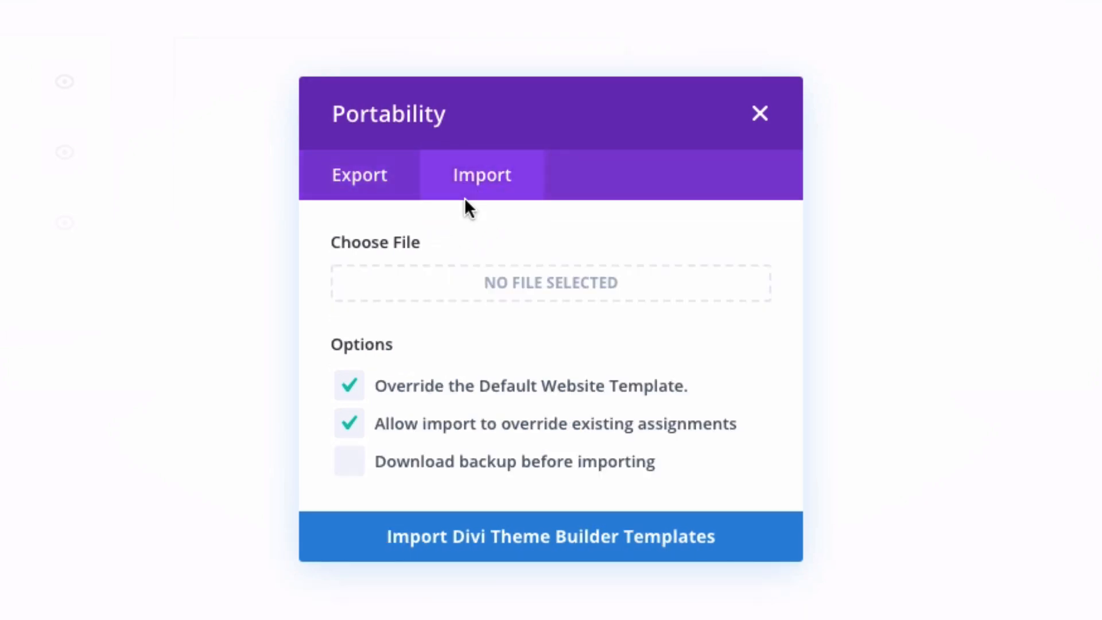
mouse_move(490, 288)
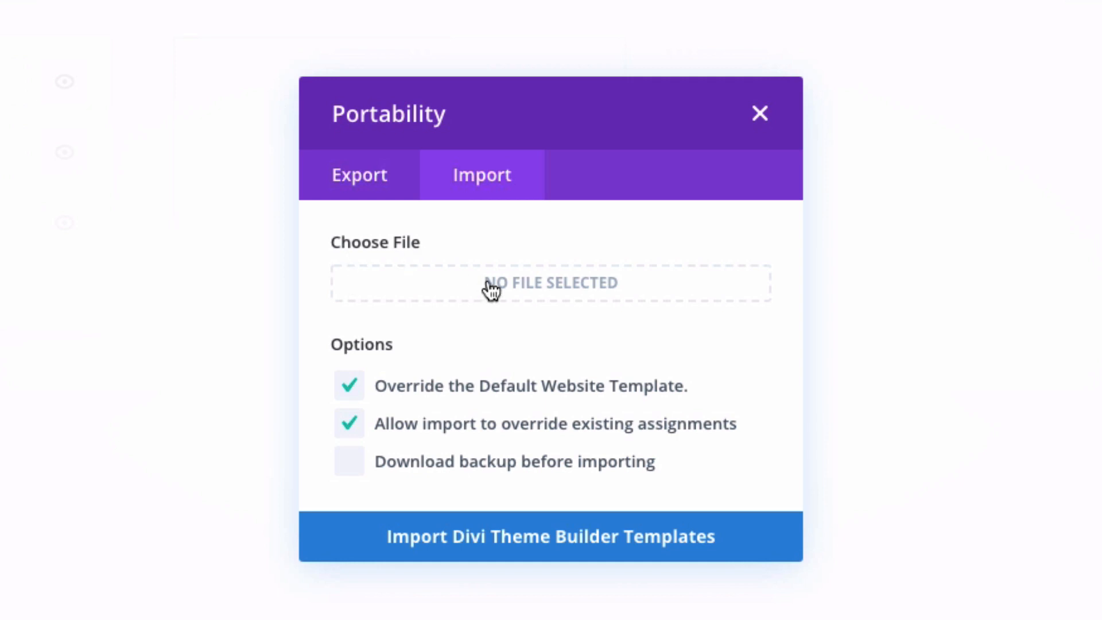
click(550, 282)
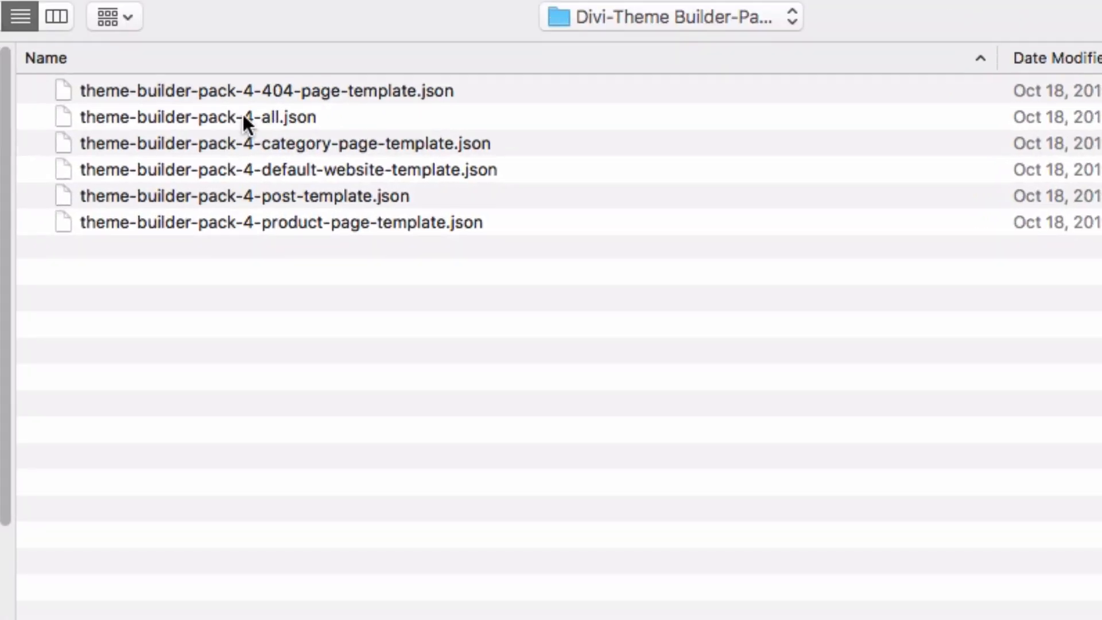
click(198, 117)
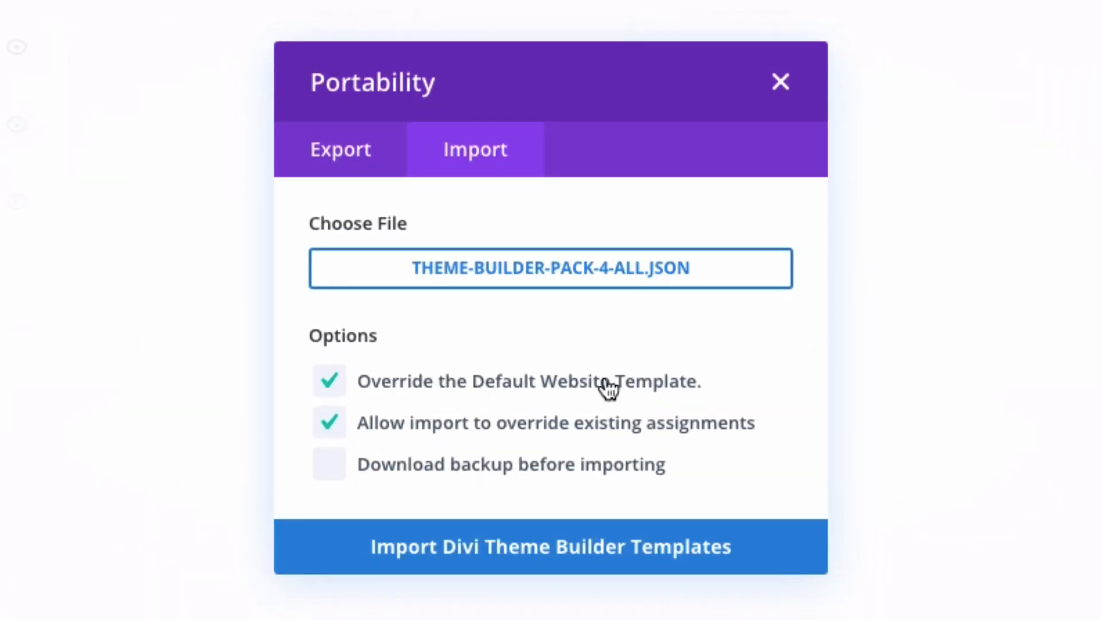
mouse_move(785, 376)
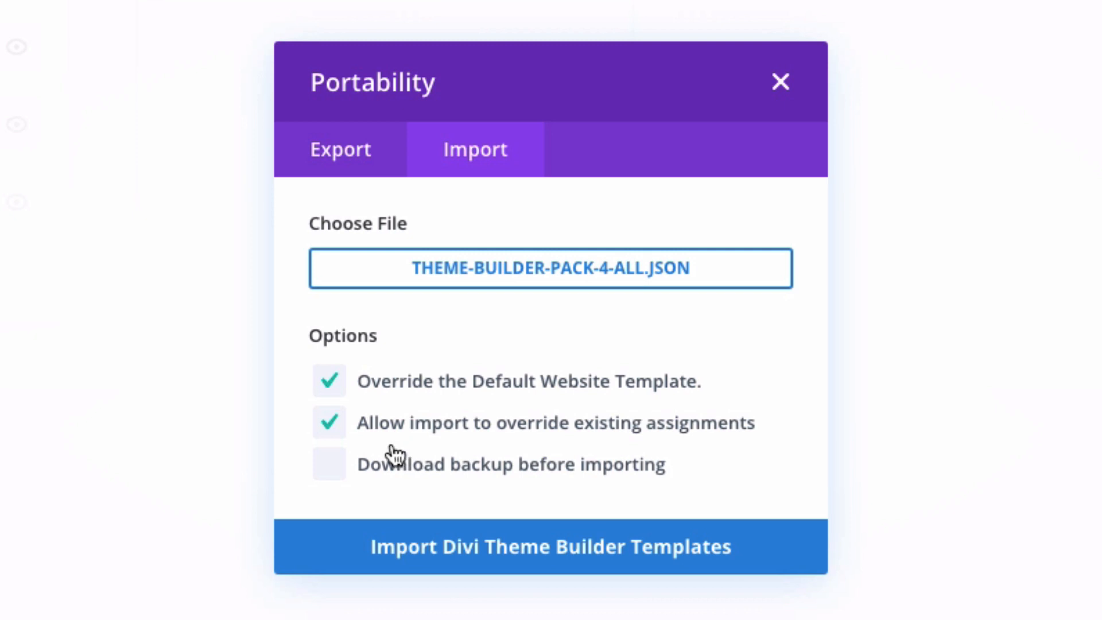
mouse_move(643, 439)
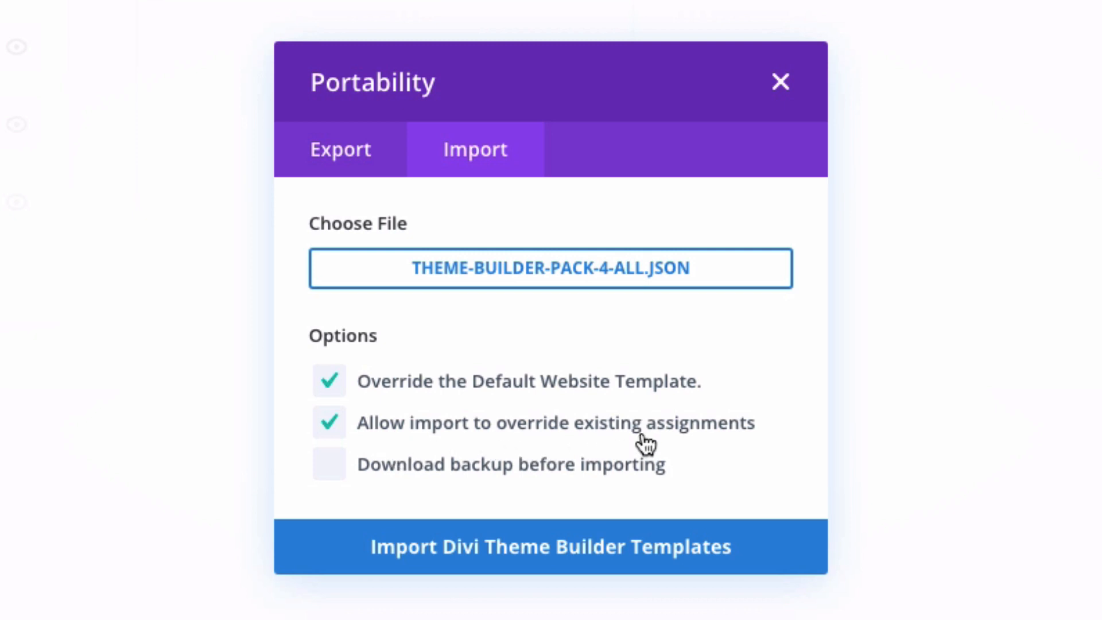
mouse_move(593, 446)
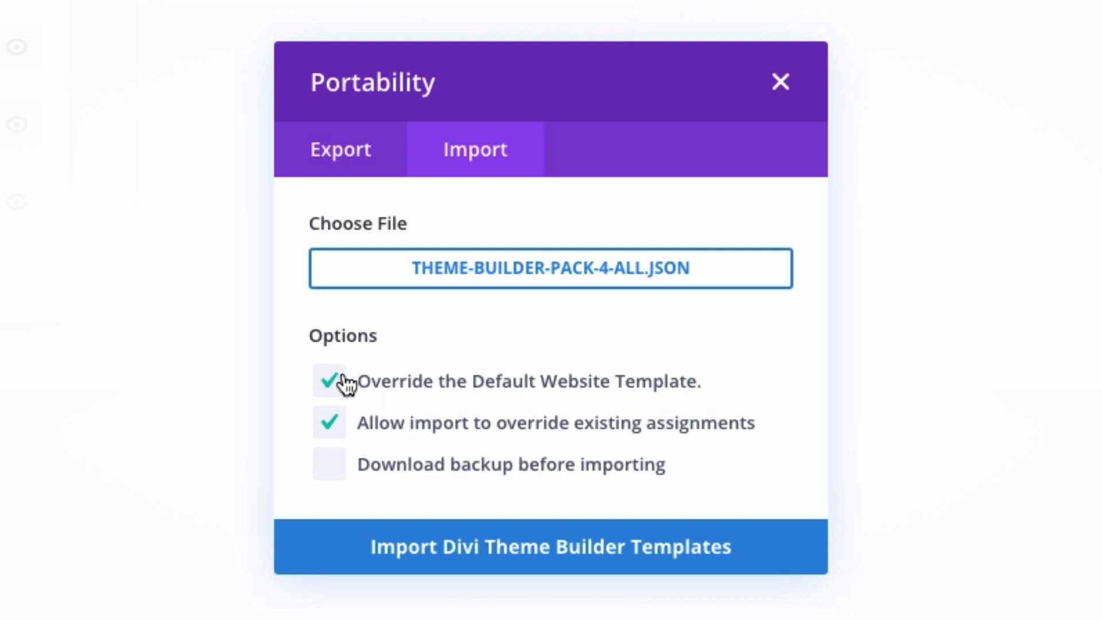
mouse_move(550, 523)
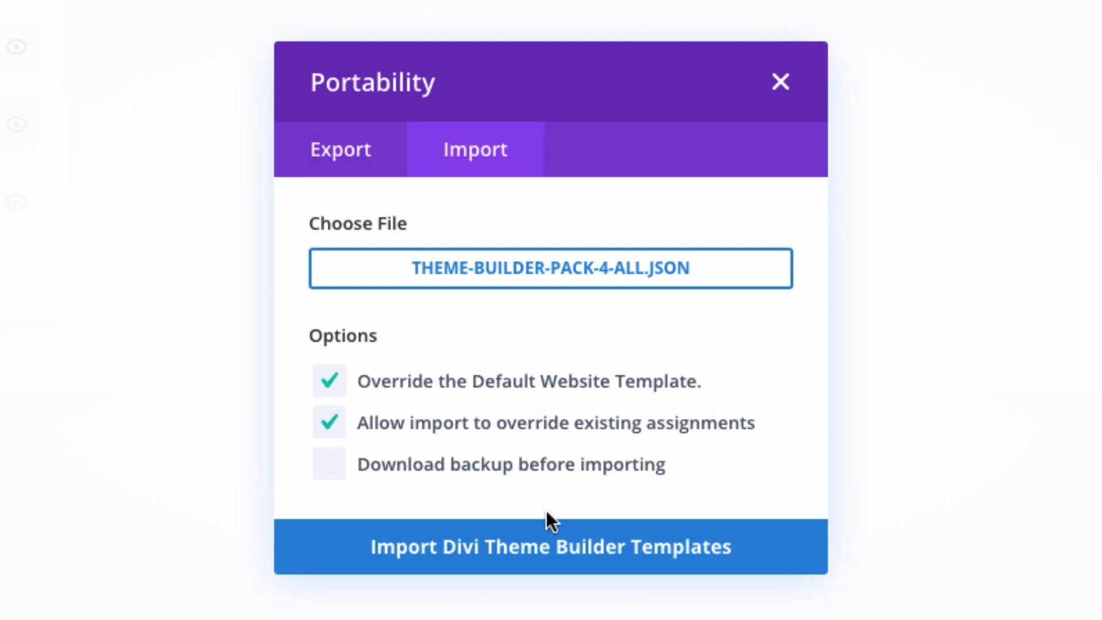
mouse_move(528, 563)
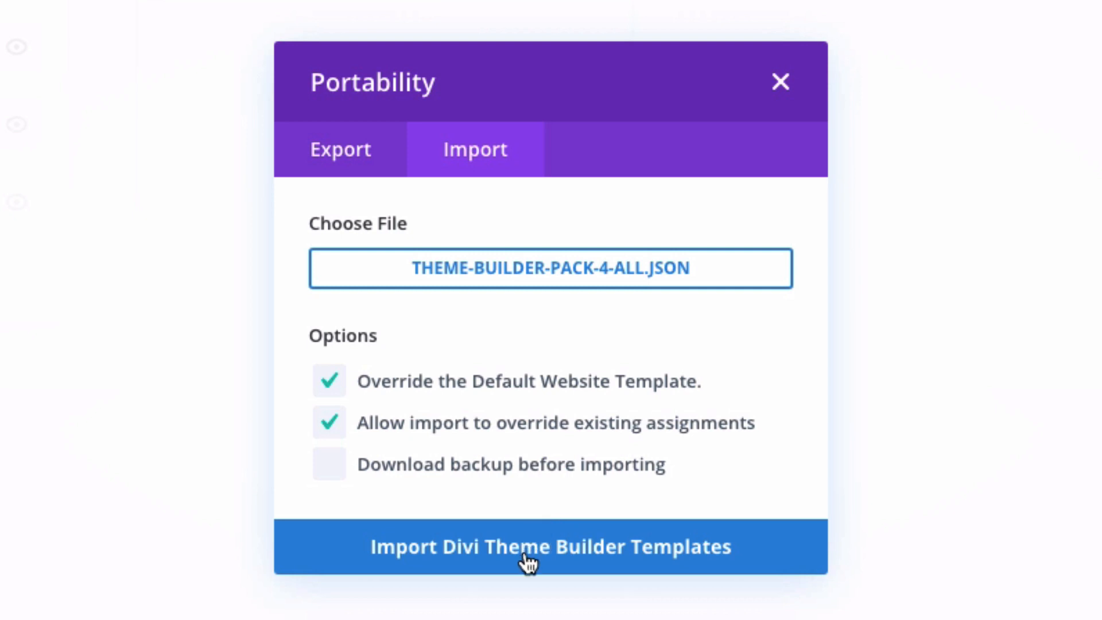
click(549, 546)
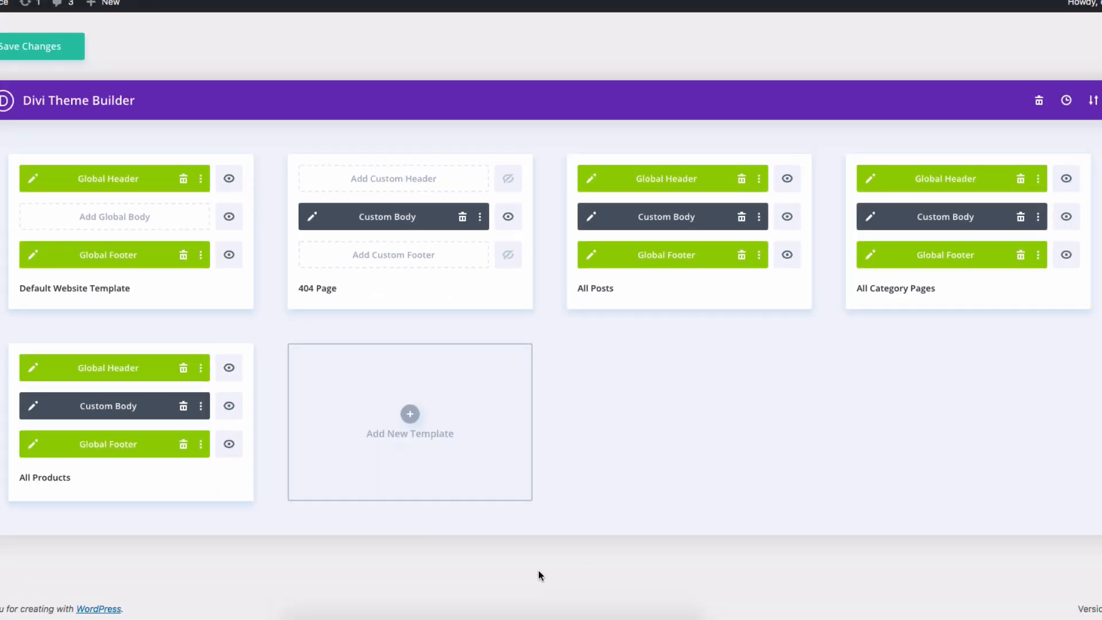
mouse_move(386, 178)
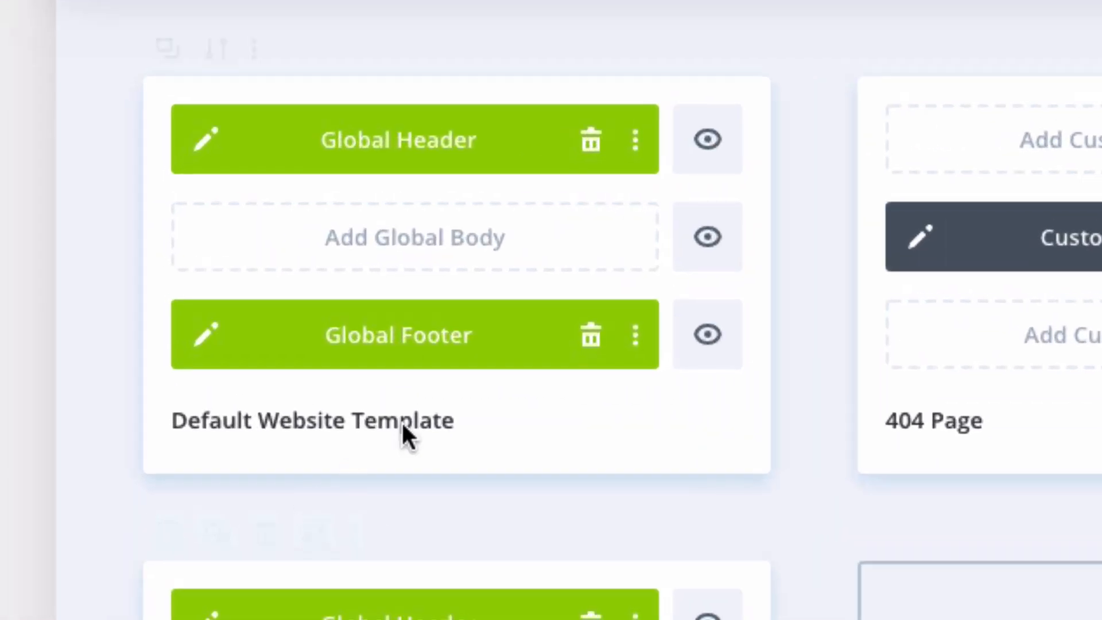
mouse_move(615, 281)
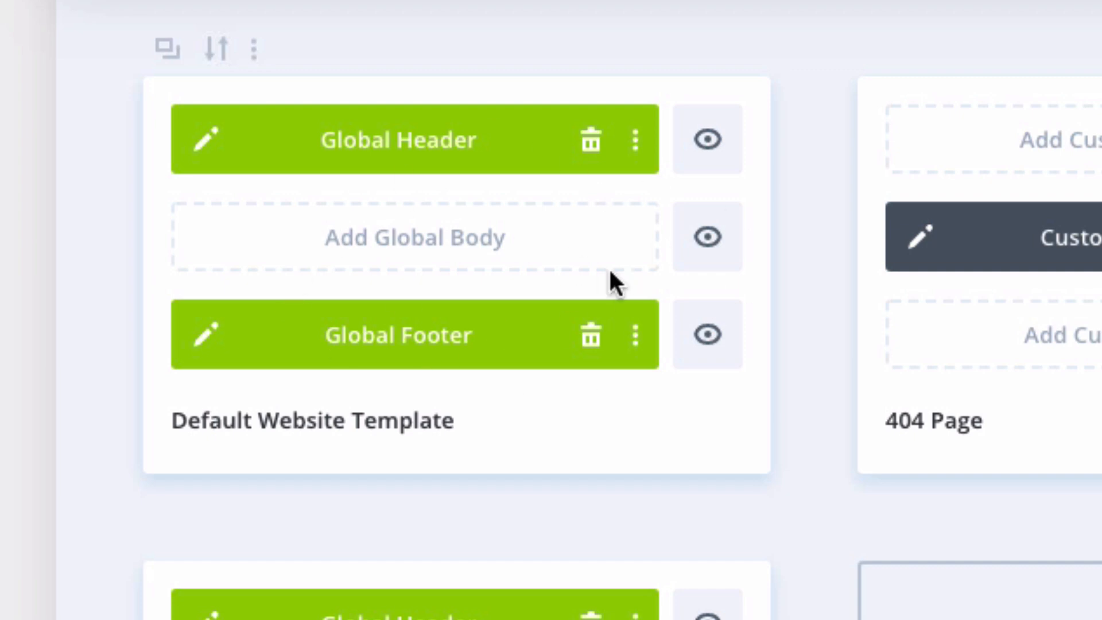
mouse_move(462, 167)
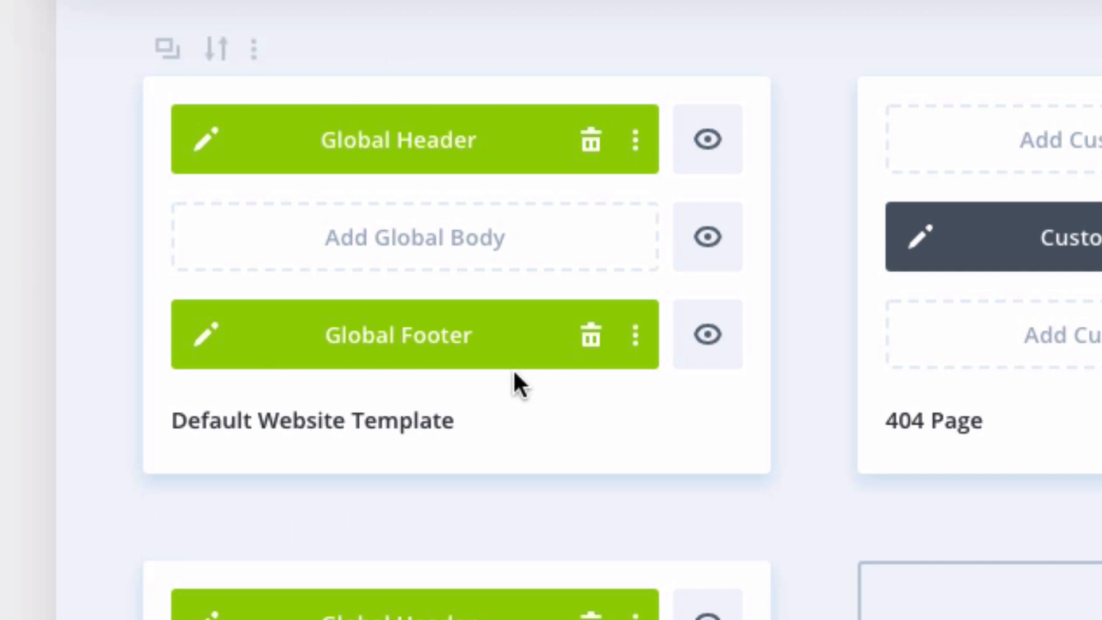
mouse_move(202, 158)
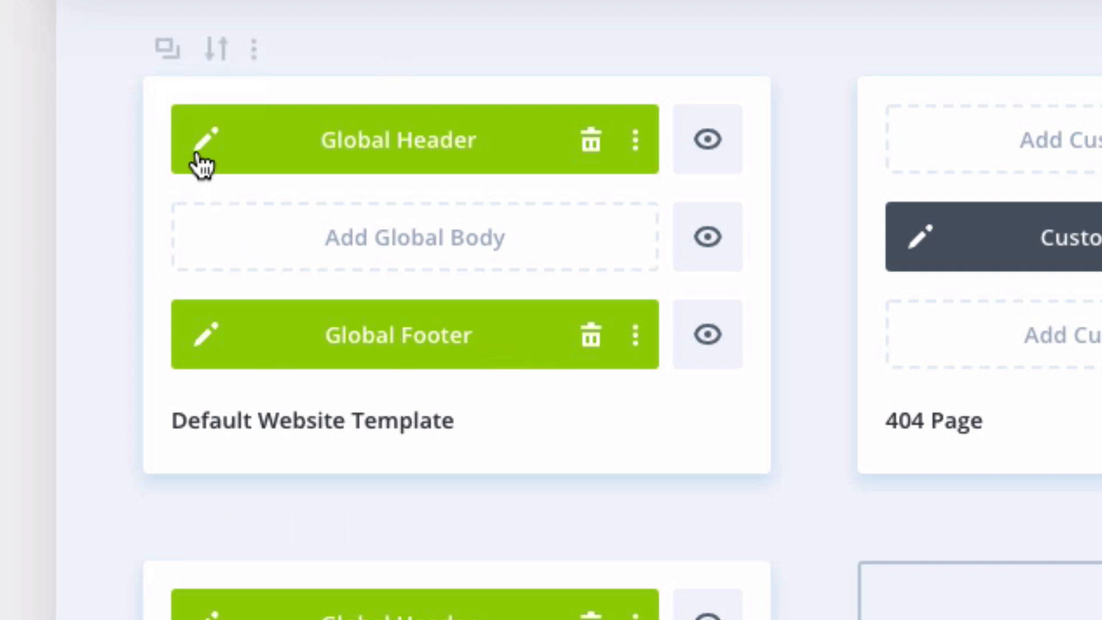
Step: Open the Default Website Template's global header in the layout editor
click(205, 139)
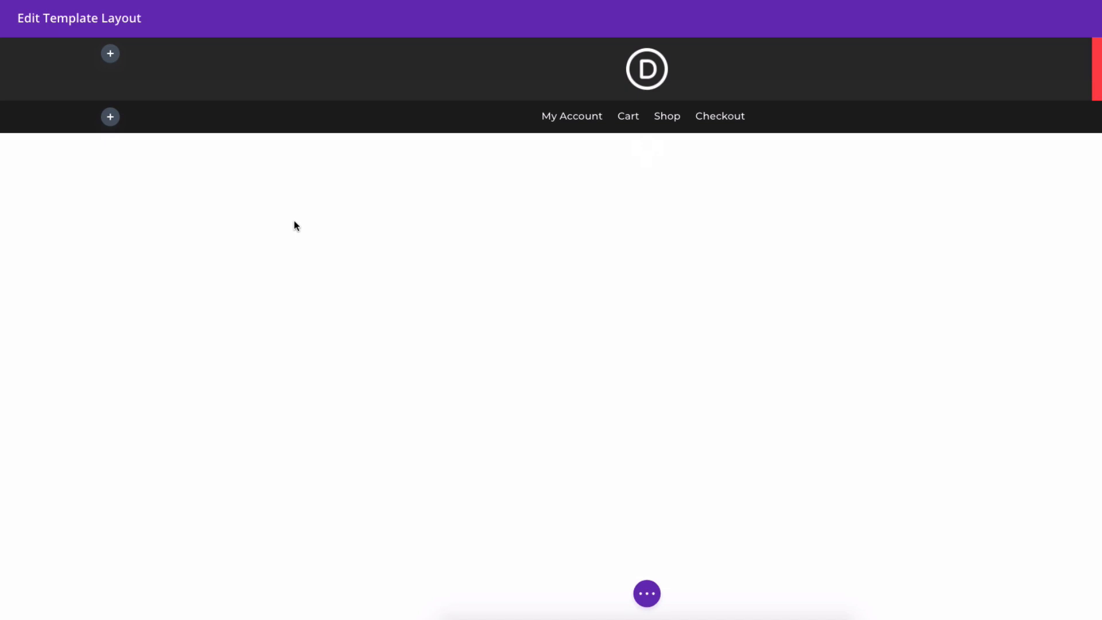
mouse_move(422, 245)
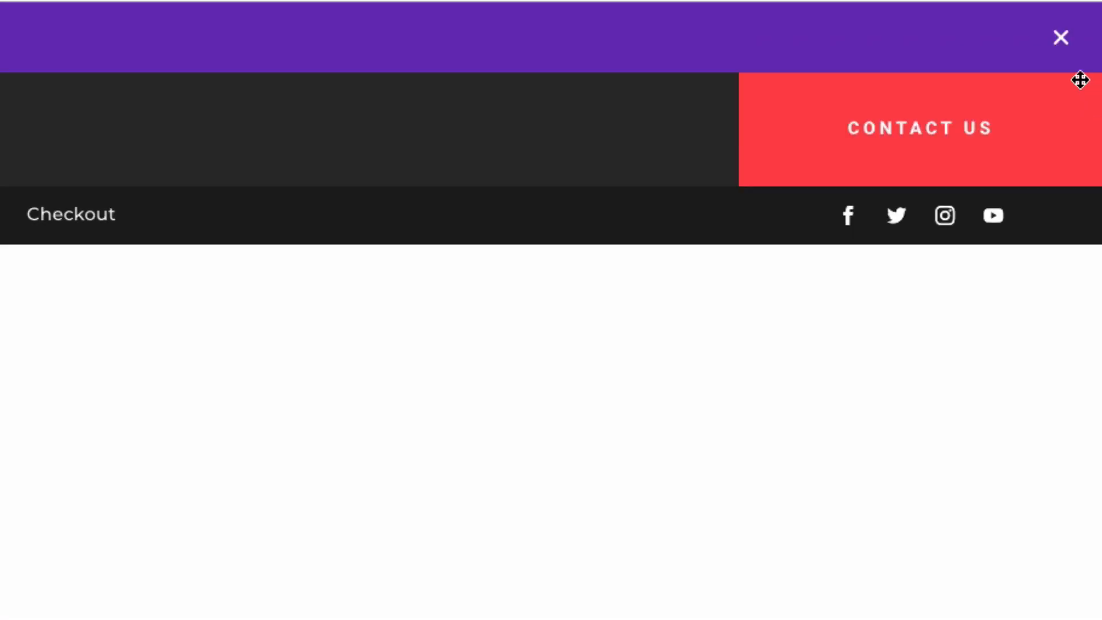
mouse_move(1059, 48)
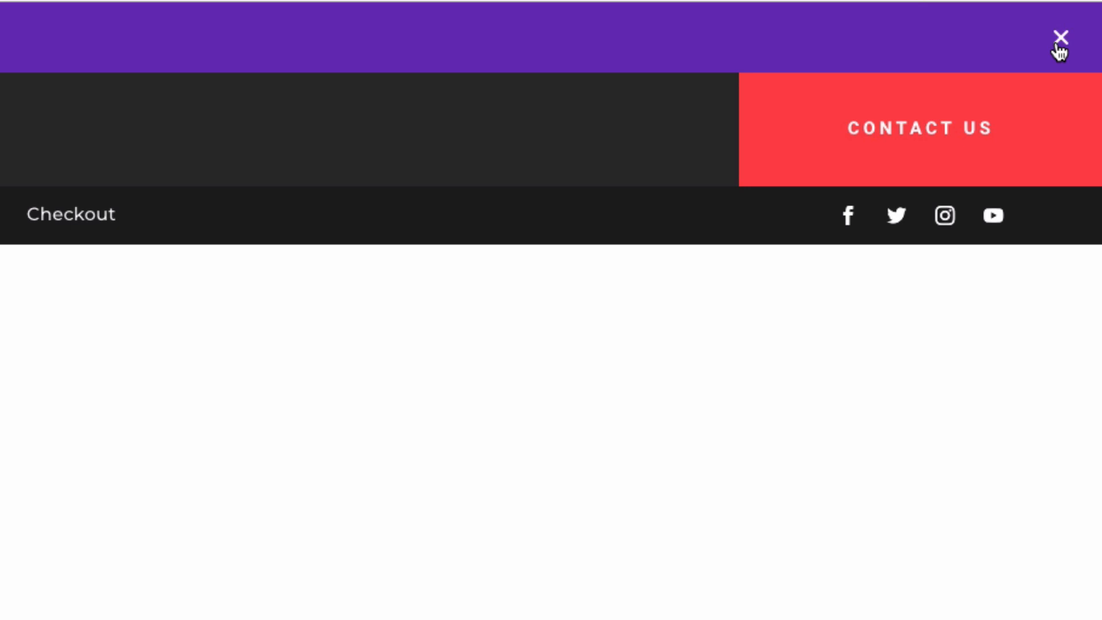
Step: Close the header layout editor to return to the templates overview
click(1060, 37)
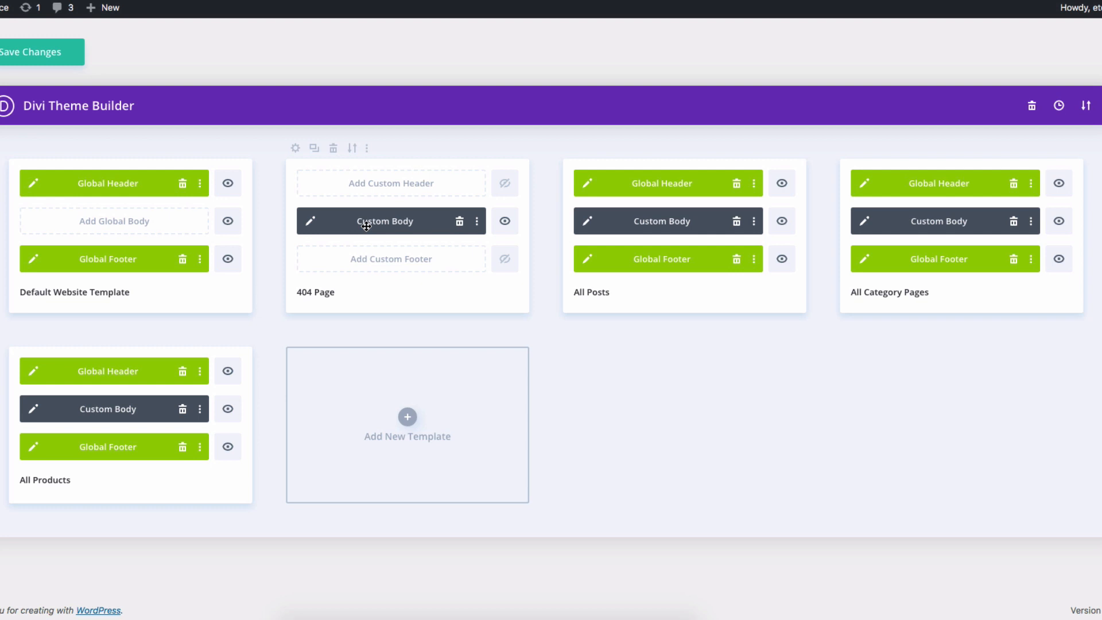
mouse_move(490, 248)
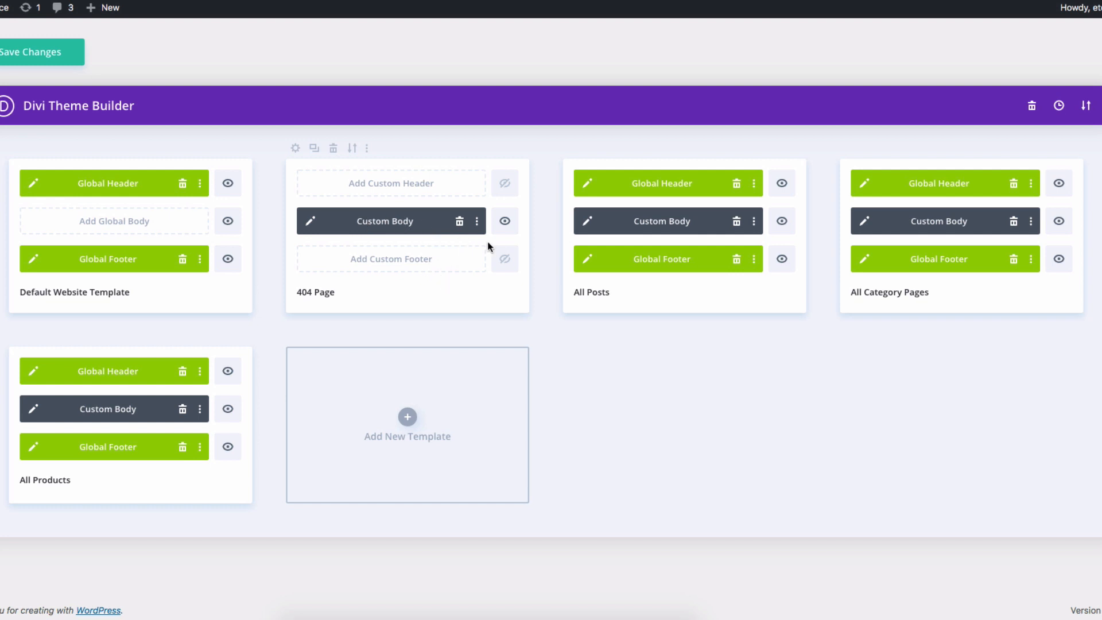
mouse_move(370, 197)
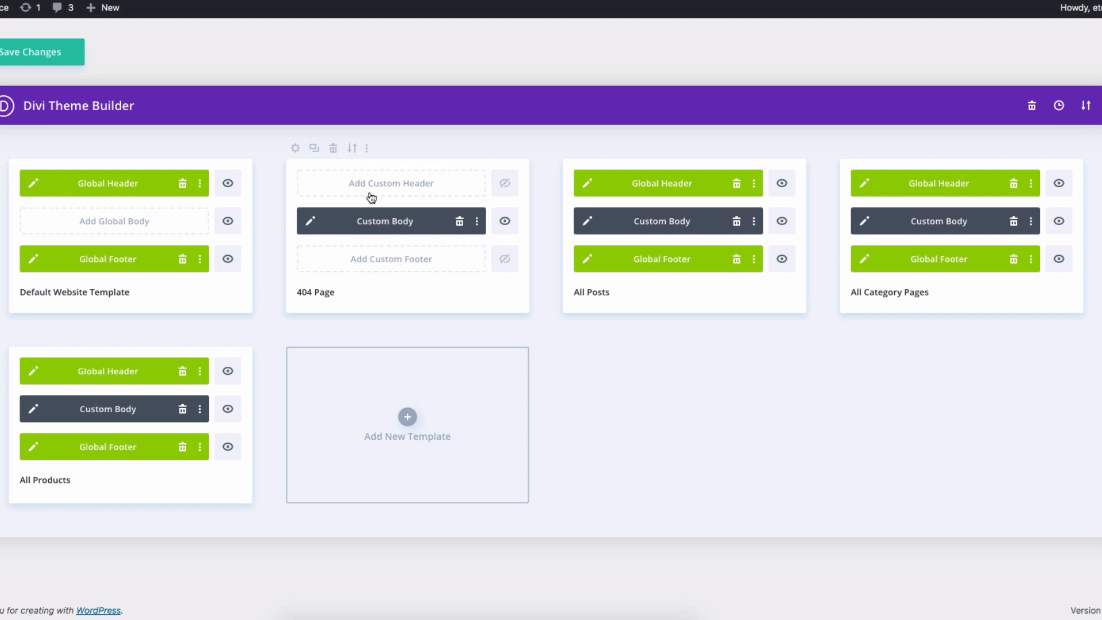
mouse_move(387, 267)
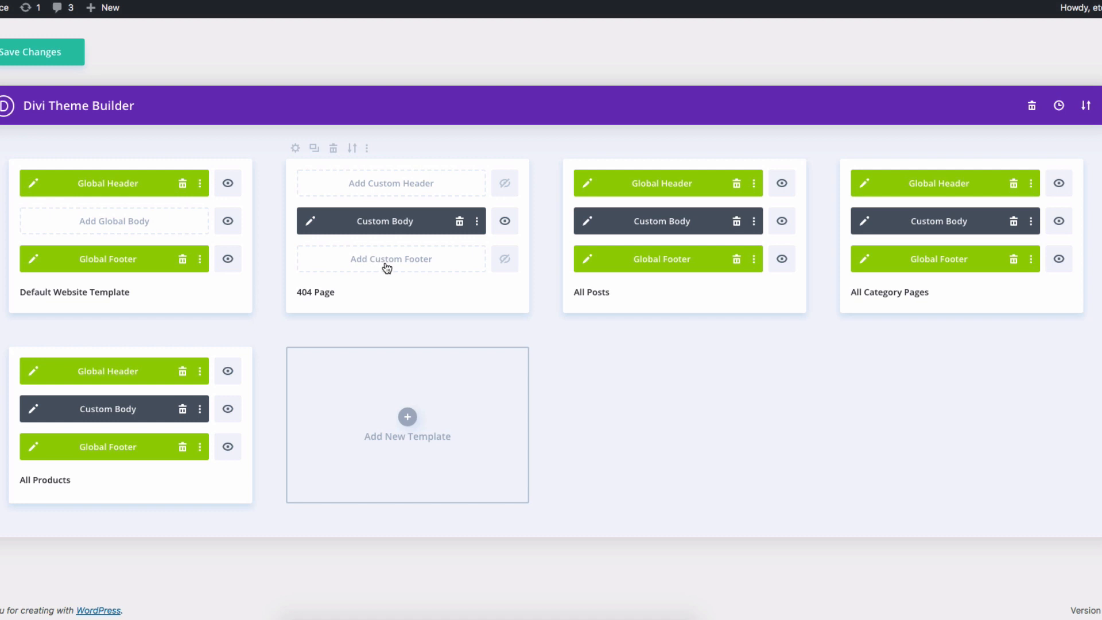
mouse_move(624, 352)
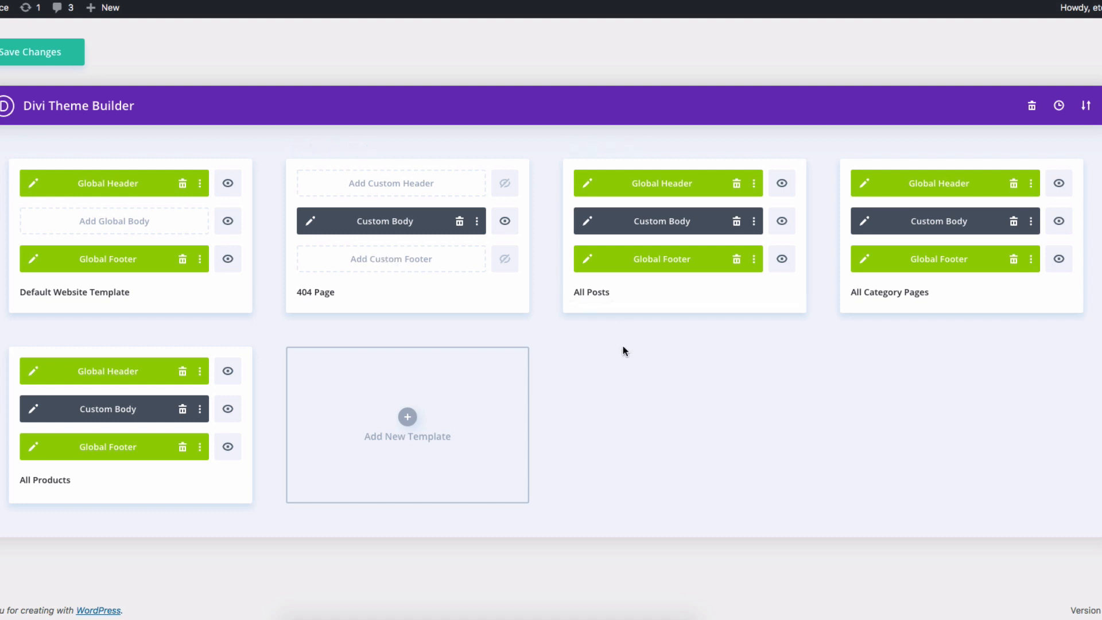
mouse_move(626, 227)
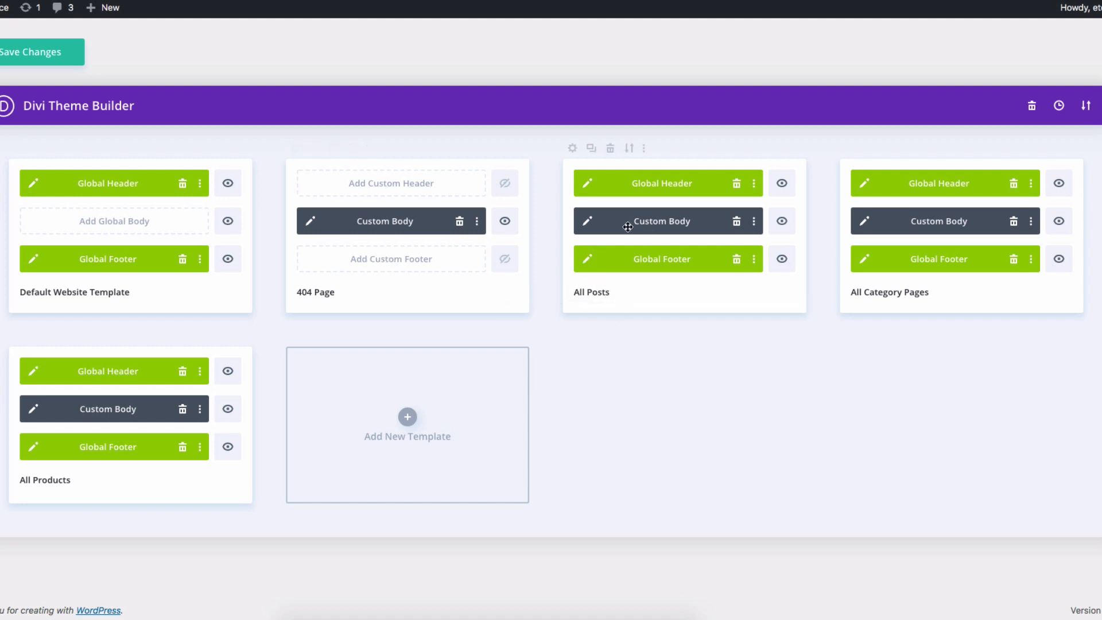
mouse_move(705, 222)
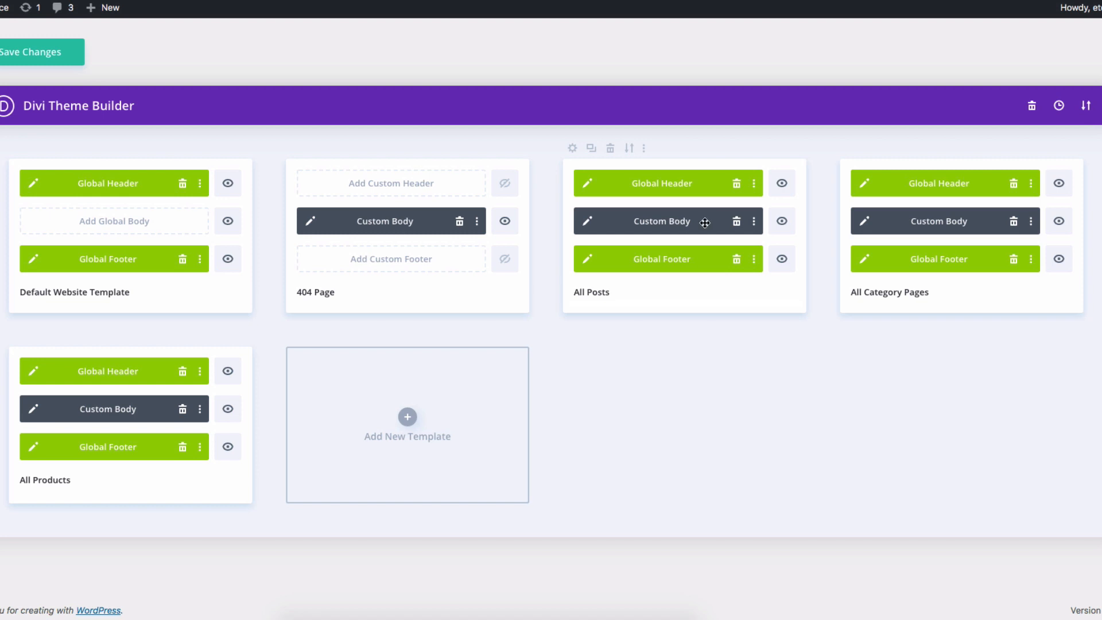
mouse_move(677, 249)
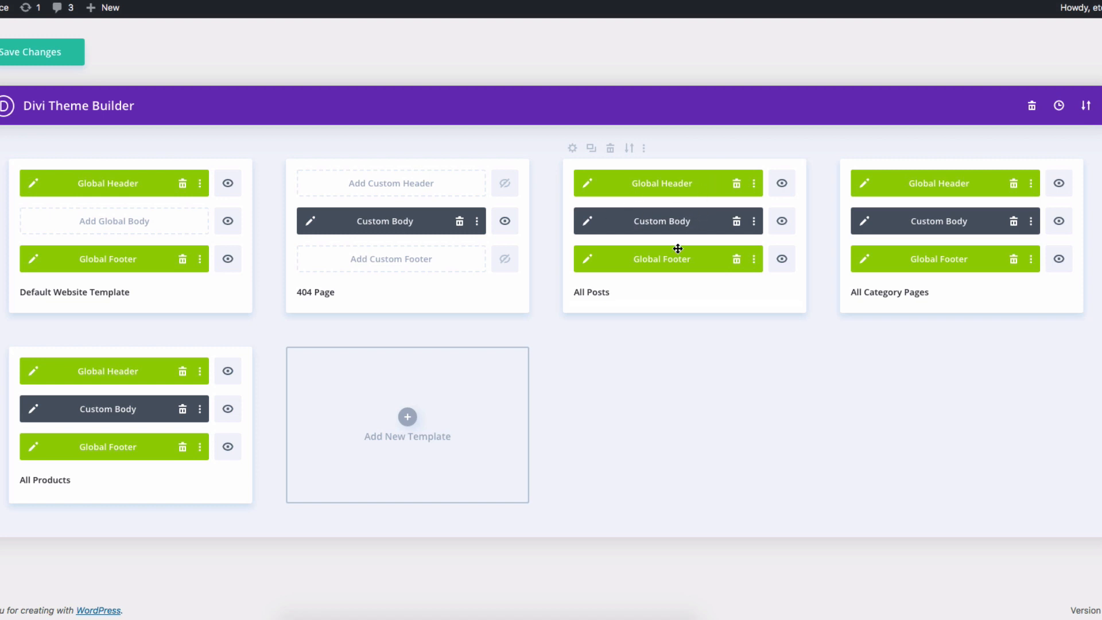
mouse_move(674, 224)
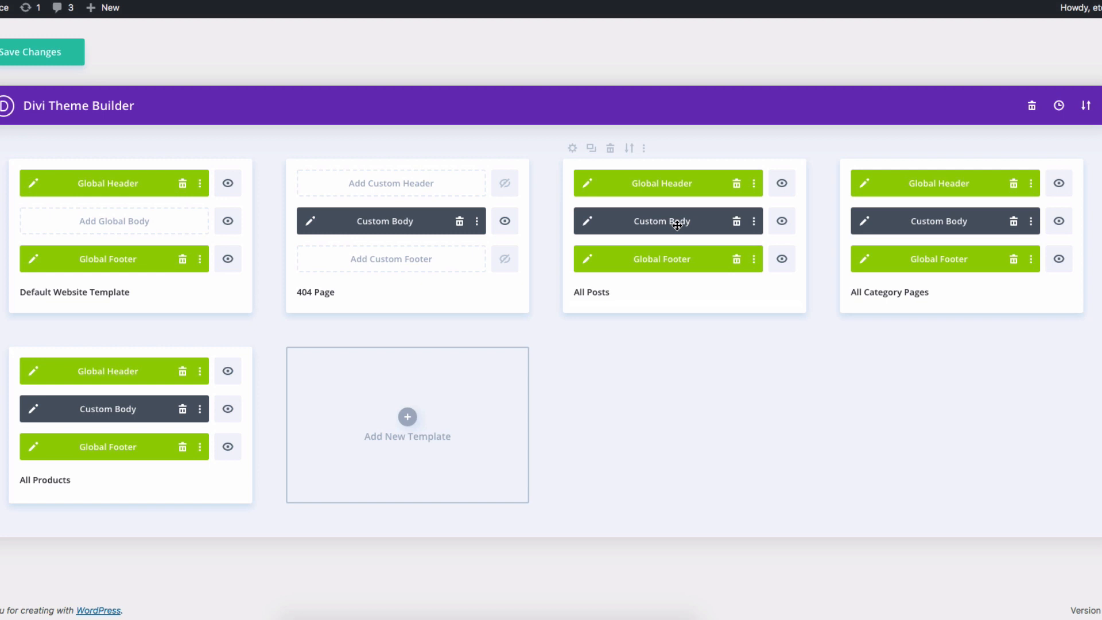
mouse_move(586, 227)
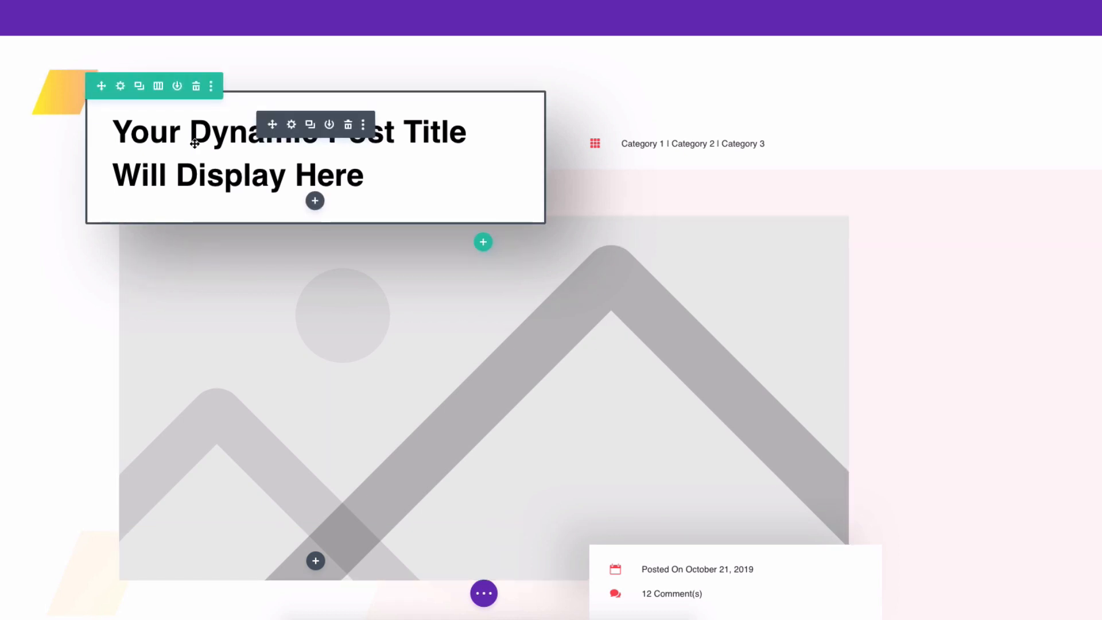
mouse_move(357, 152)
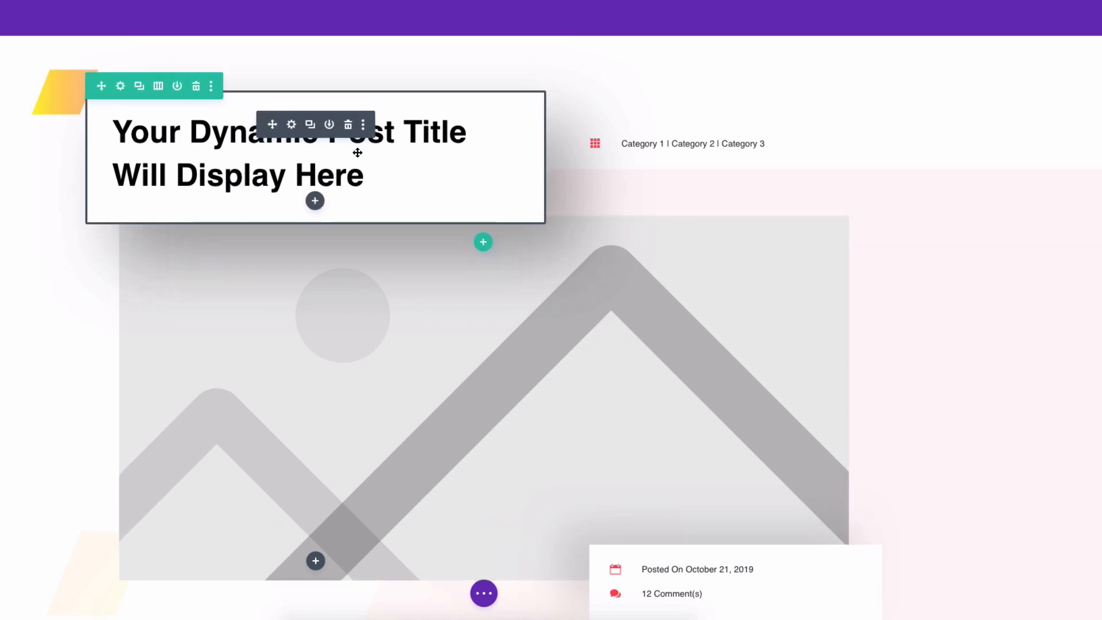
mouse_move(278, 125)
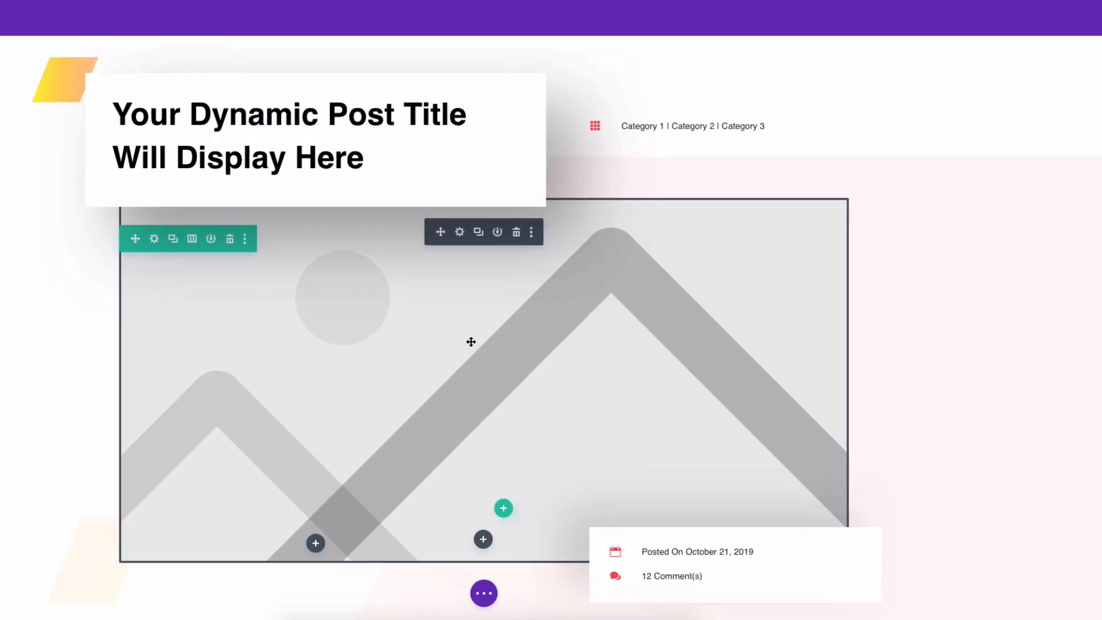
Step: Scroll through the All Posts body layout's meta and content area
scroll(down, 3)
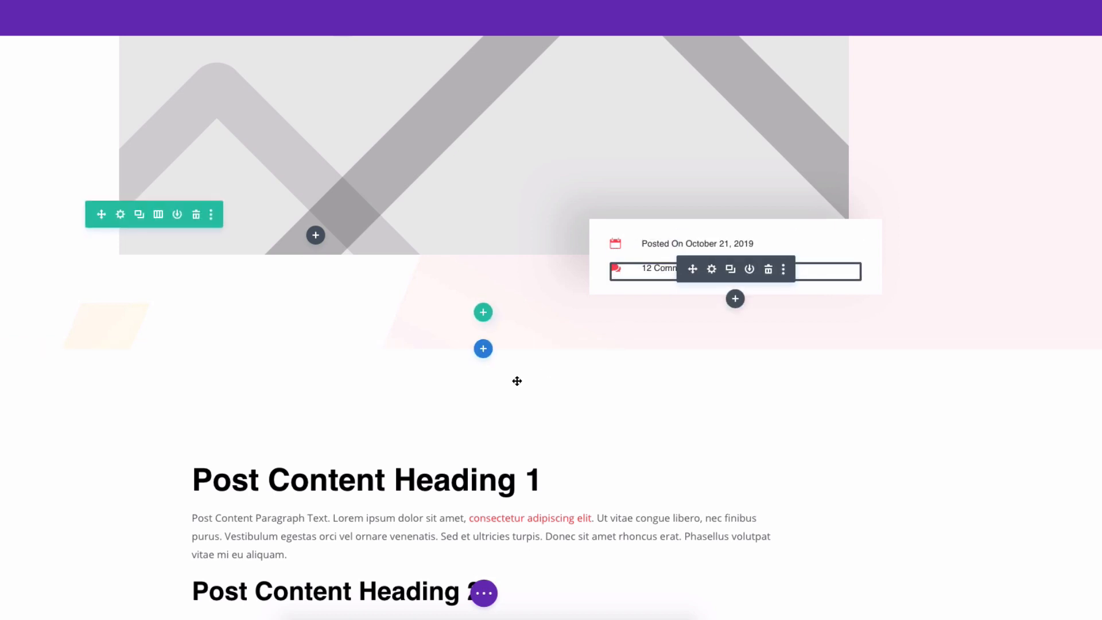
scroll(down, 3)
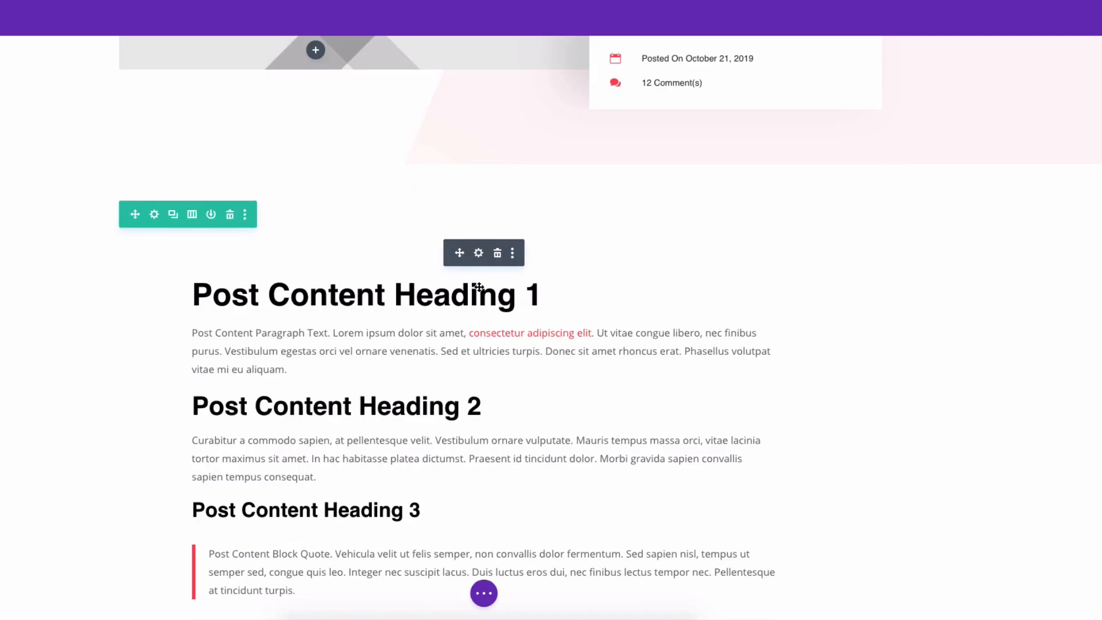
scroll(down, 3)
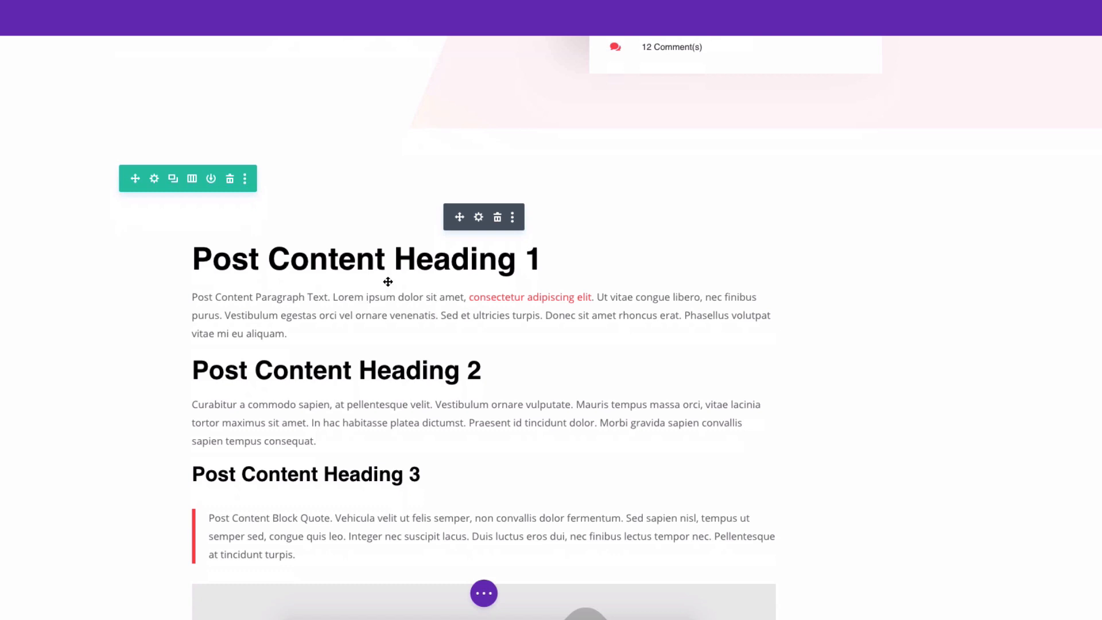
mouse_move(468, 282)
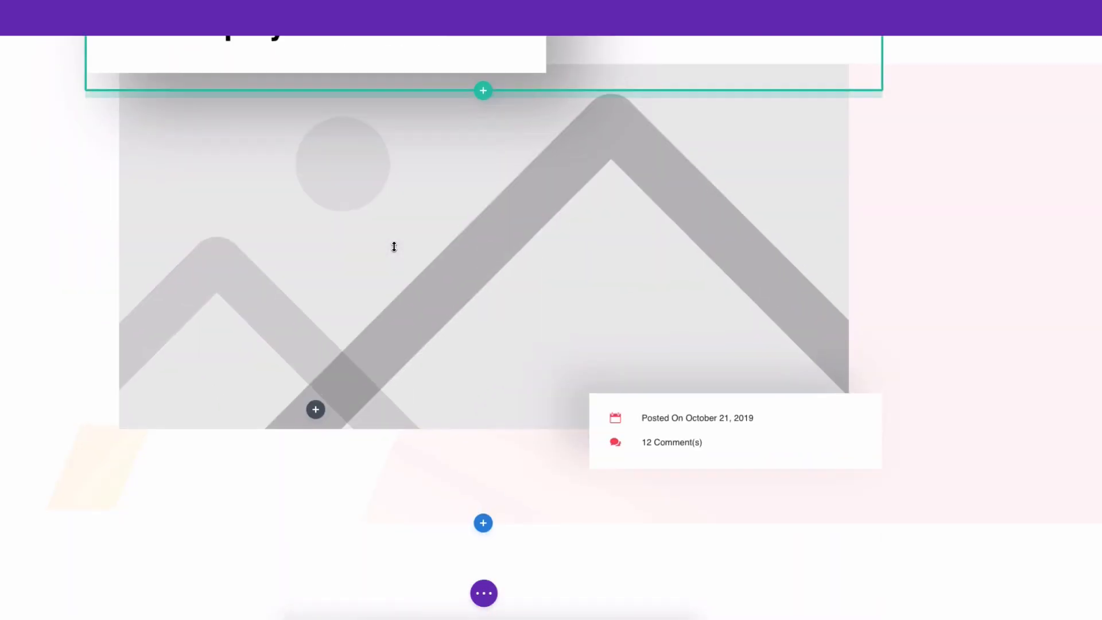
scroll(up, 3)
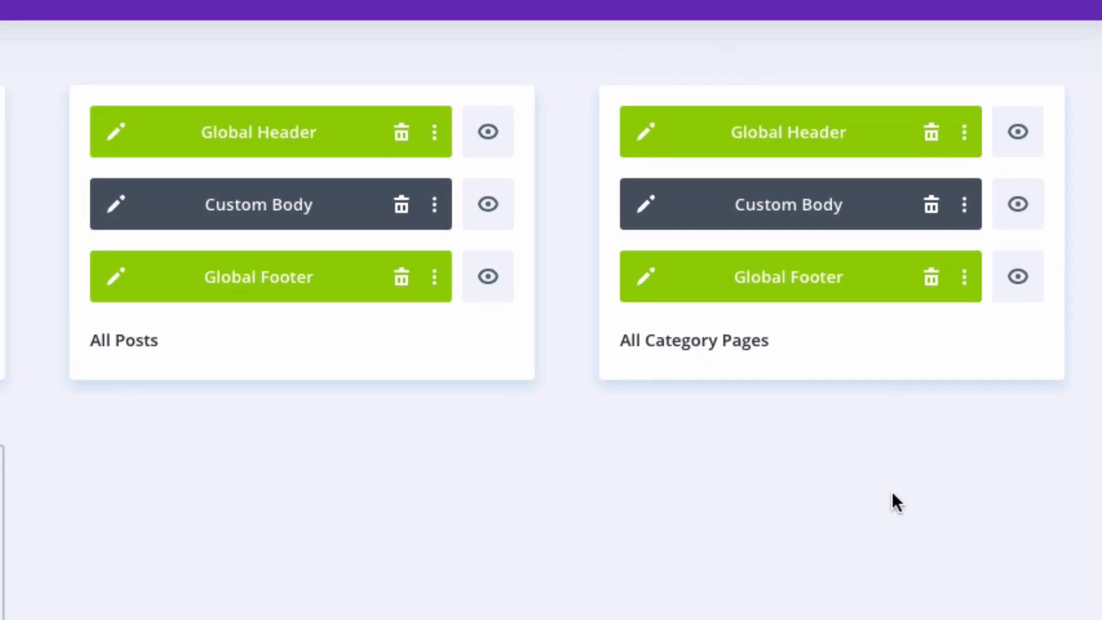
mouse_move(668, 209)
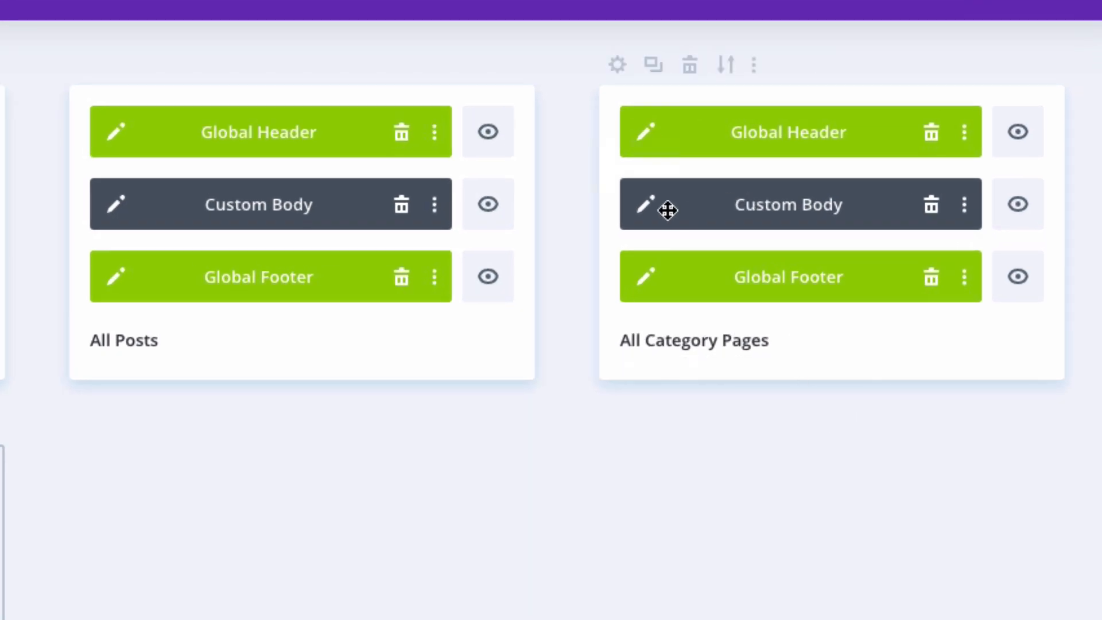
Step: Edit the All Category Pages body and view its title module's dynamic Post/Archive Title setting
click(643, 205)
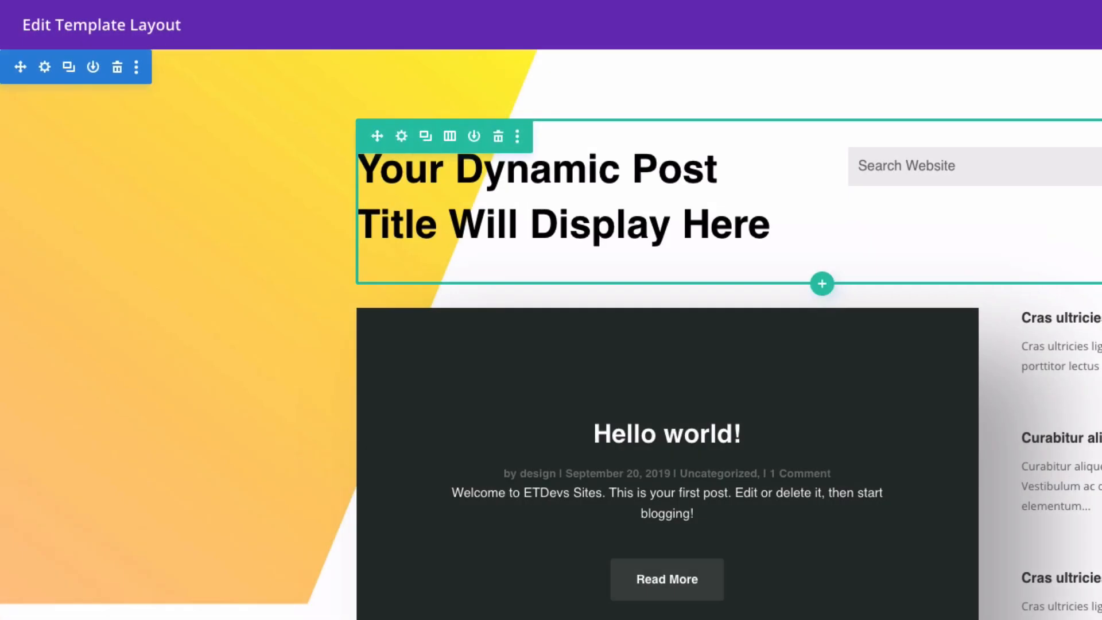
scroll(up, 3)
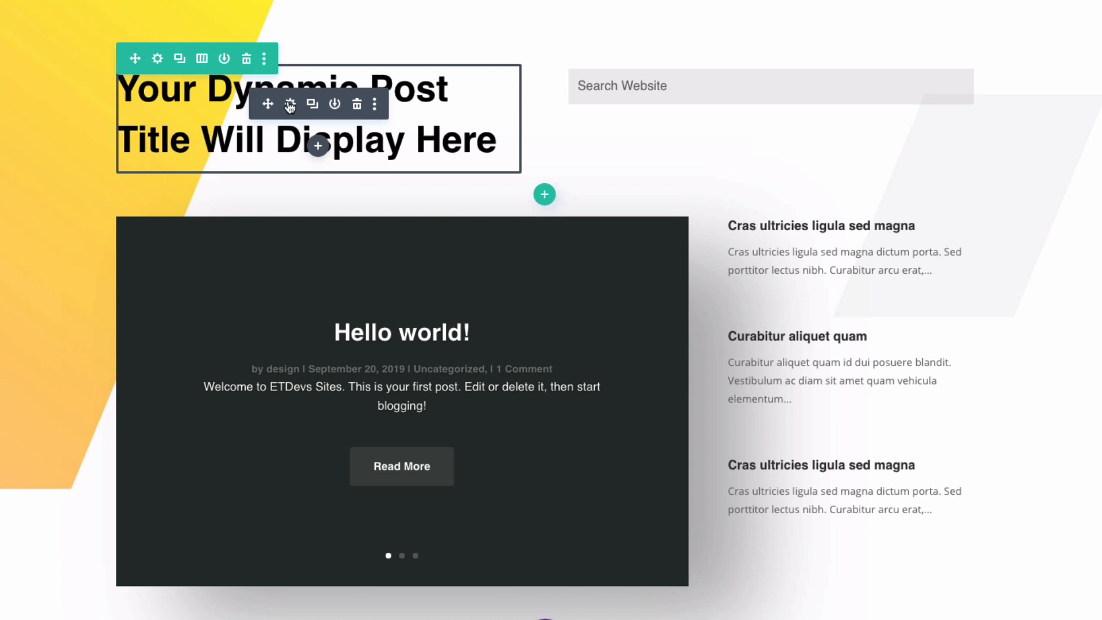
click(157, 58)
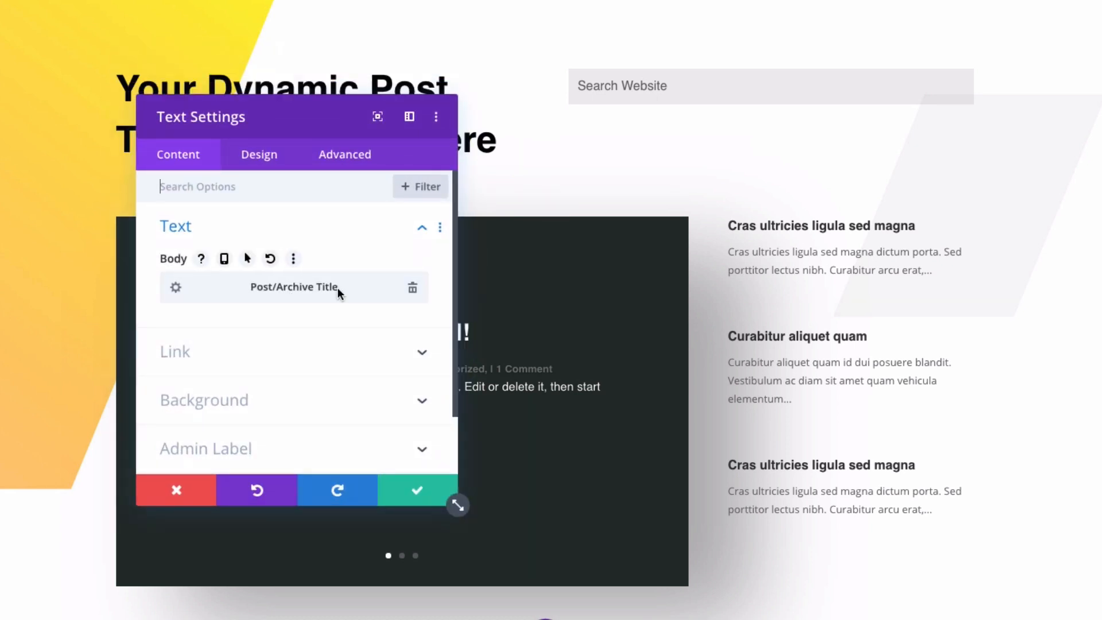
click(415, 490)
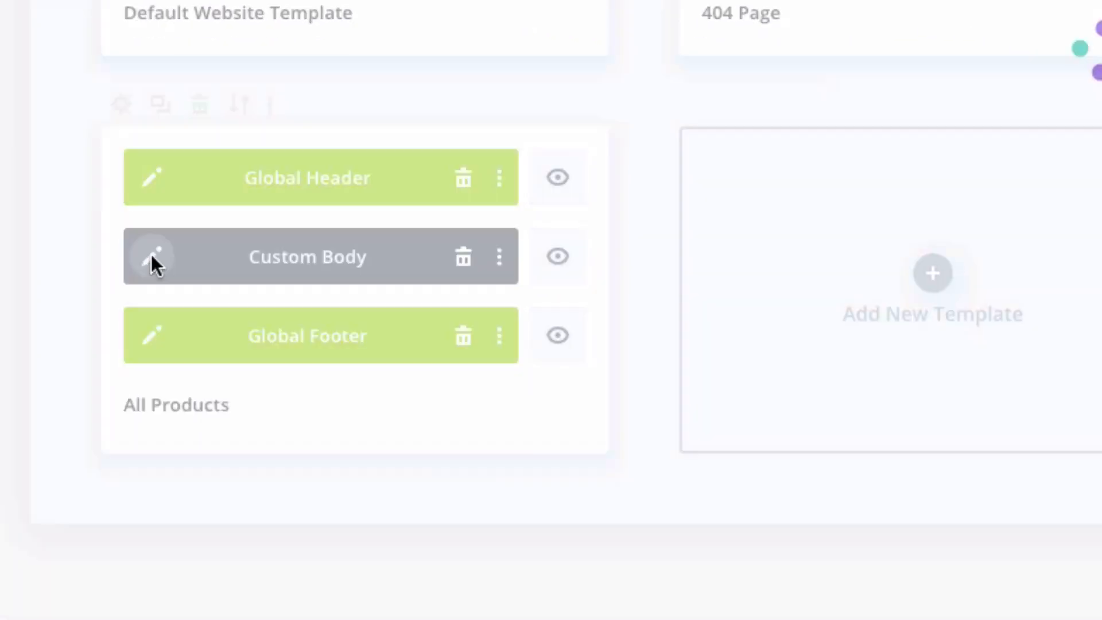
Step: Review the All Products body layout with product name, price, add-to-cart and image
click(150, 256)
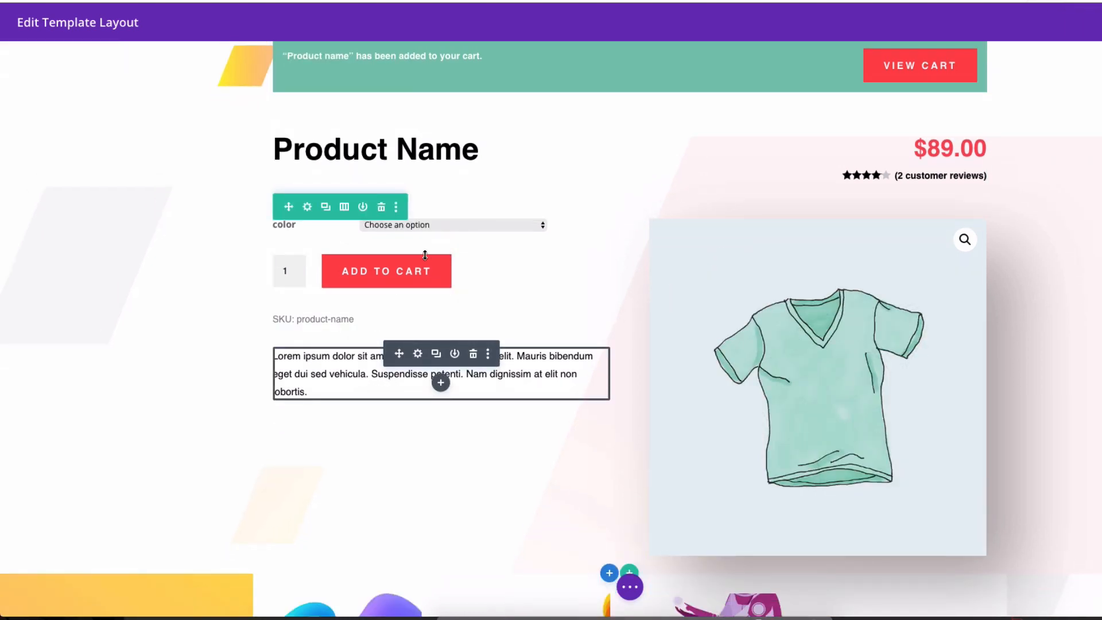
scroll(down, 3)
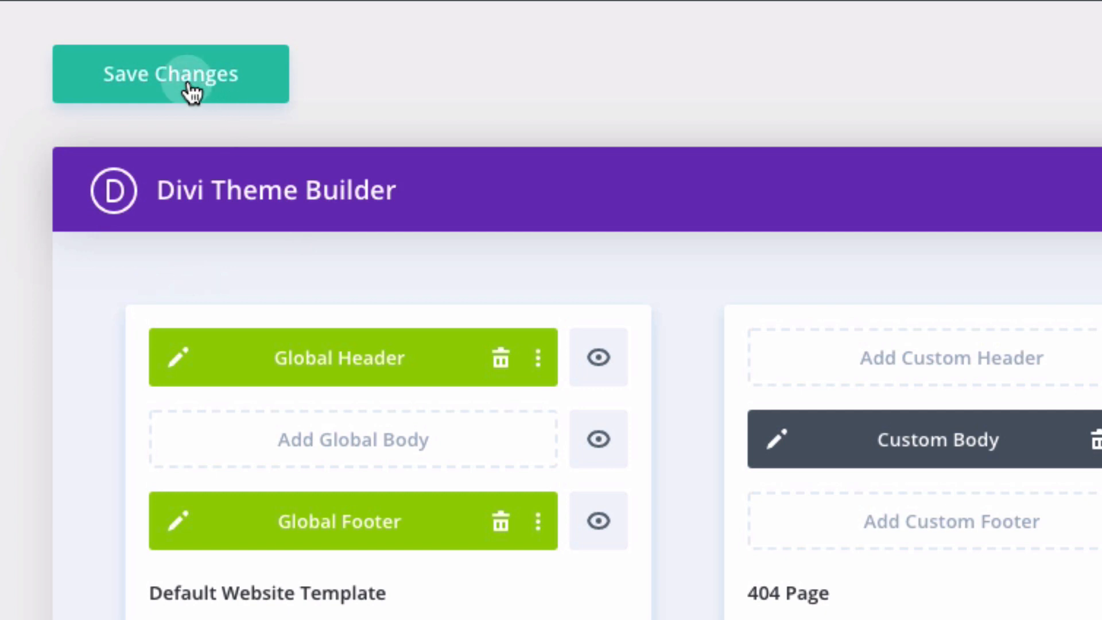
Step: Save all Theme Builder template changes until All Changes Saved appears
click(169, 74)
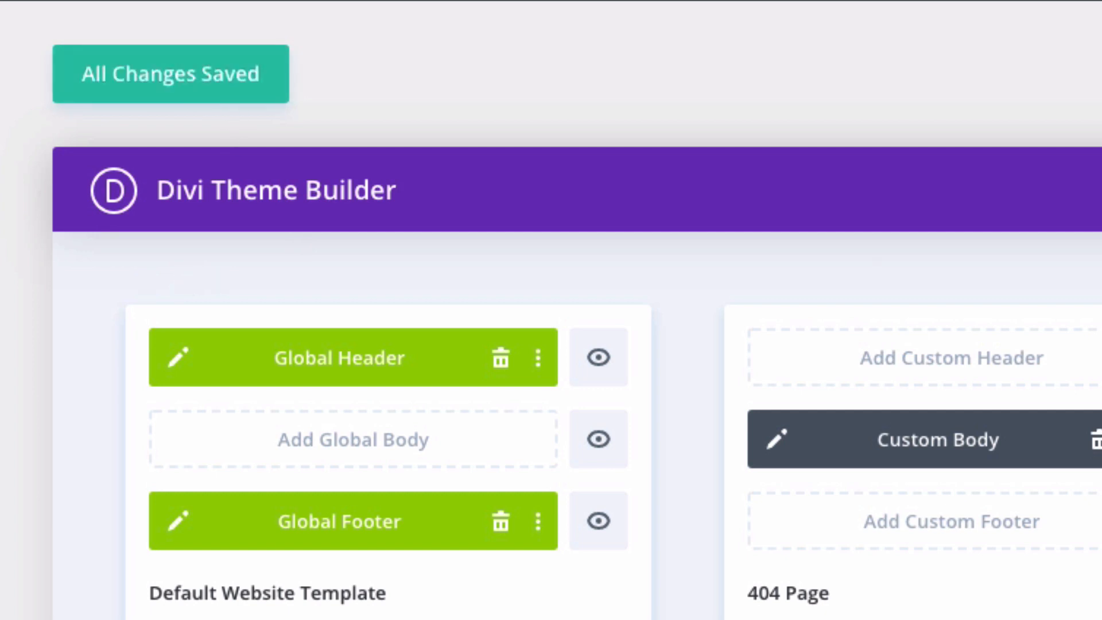
scroll(up, 3)
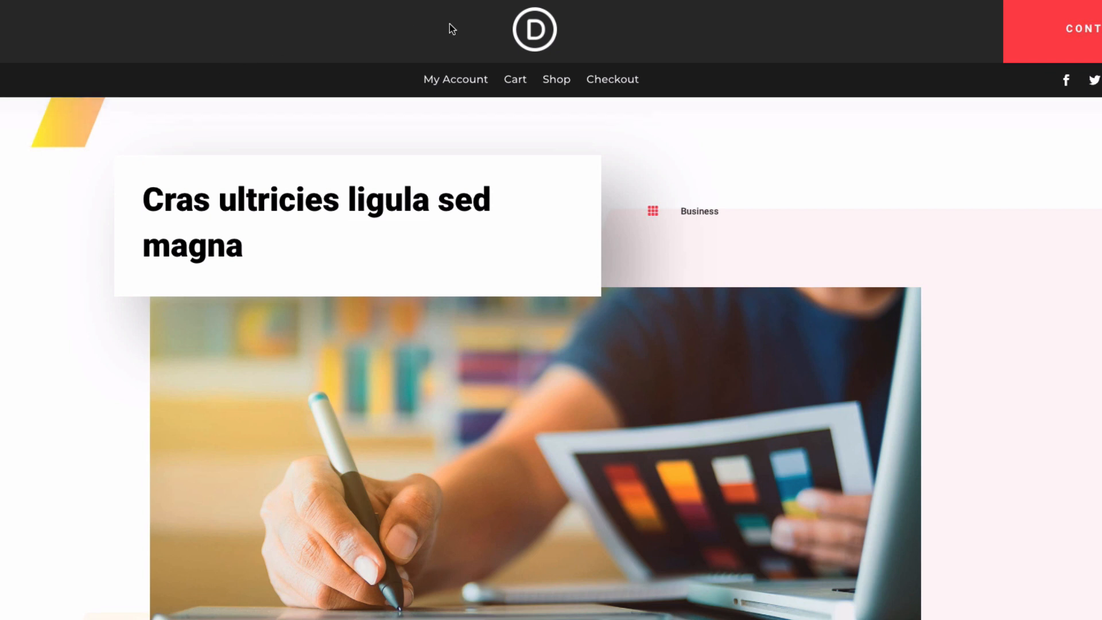
mouse_move(157, 64)
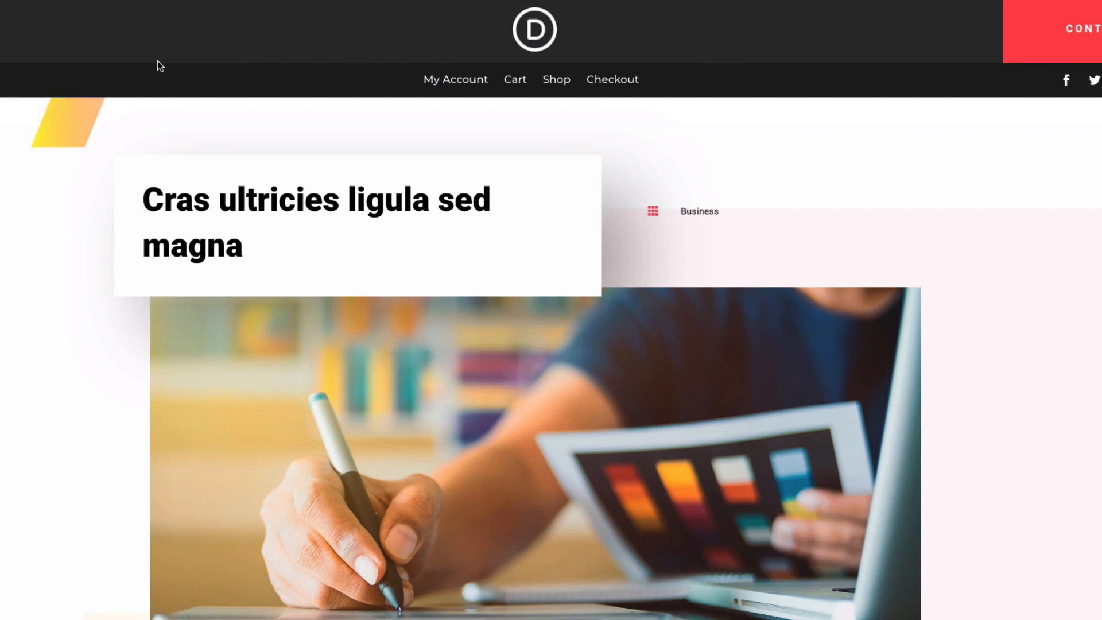
mouse_move(526, 346)
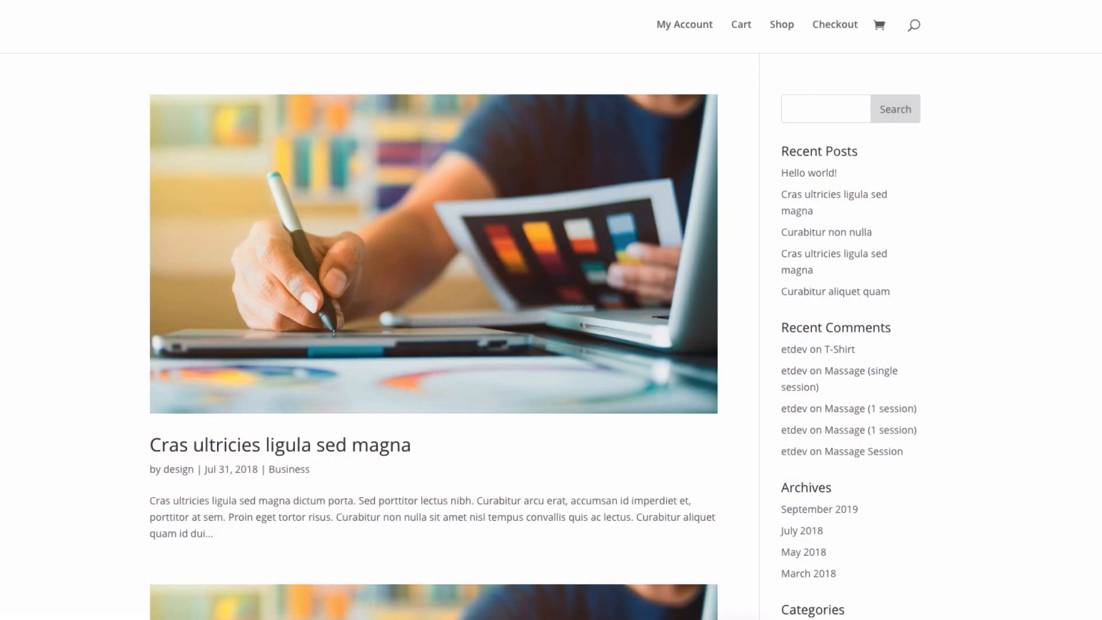
Step: Scroll through the live post, Business category, T-Shirt product and 404 pages to inspect the imported layouts
scroll(down, 3)
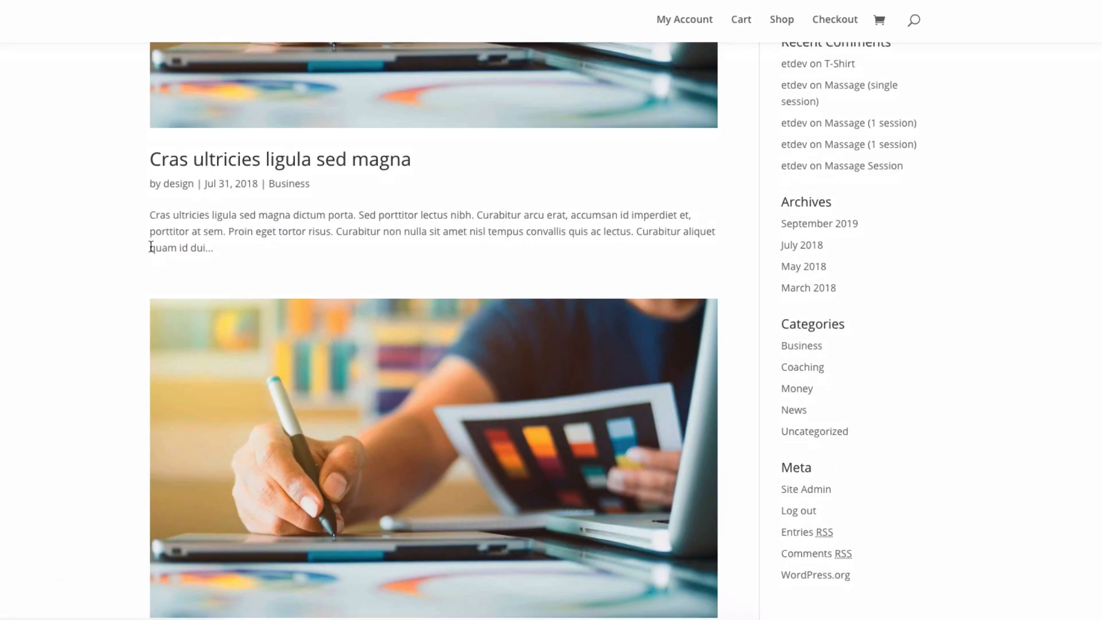
scroll(up, 3)
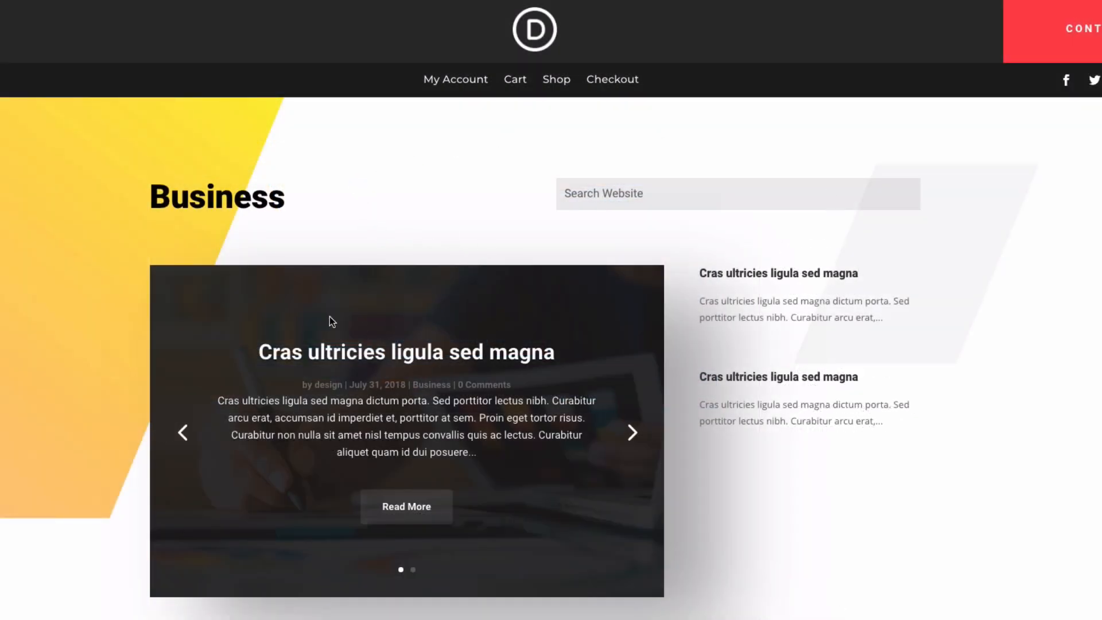
scroll(down, 3)
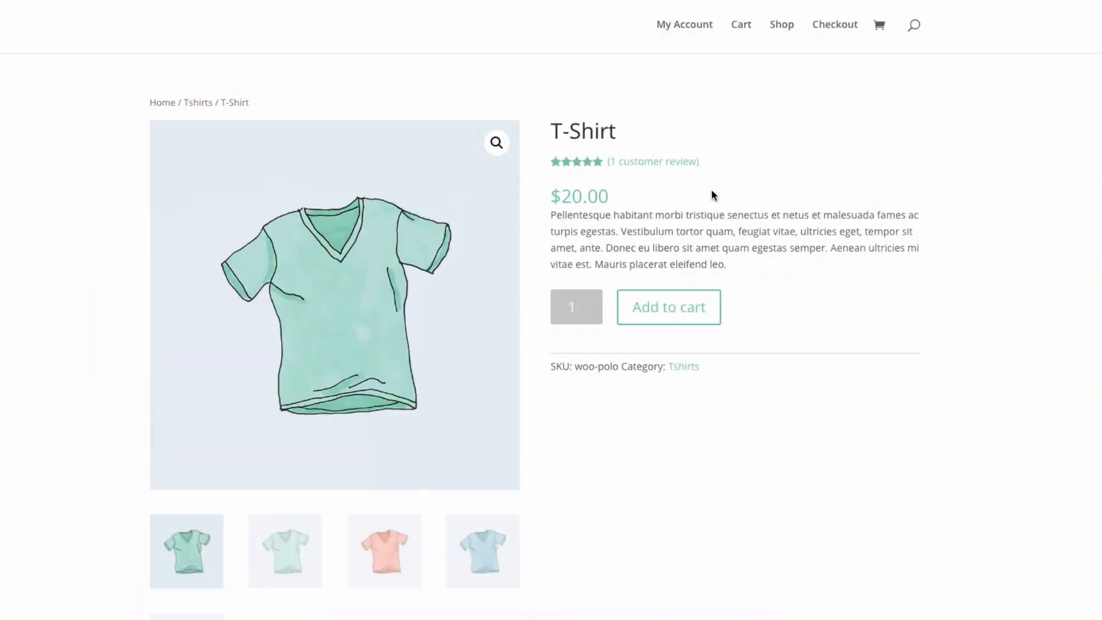
mouse_move(772, 438)
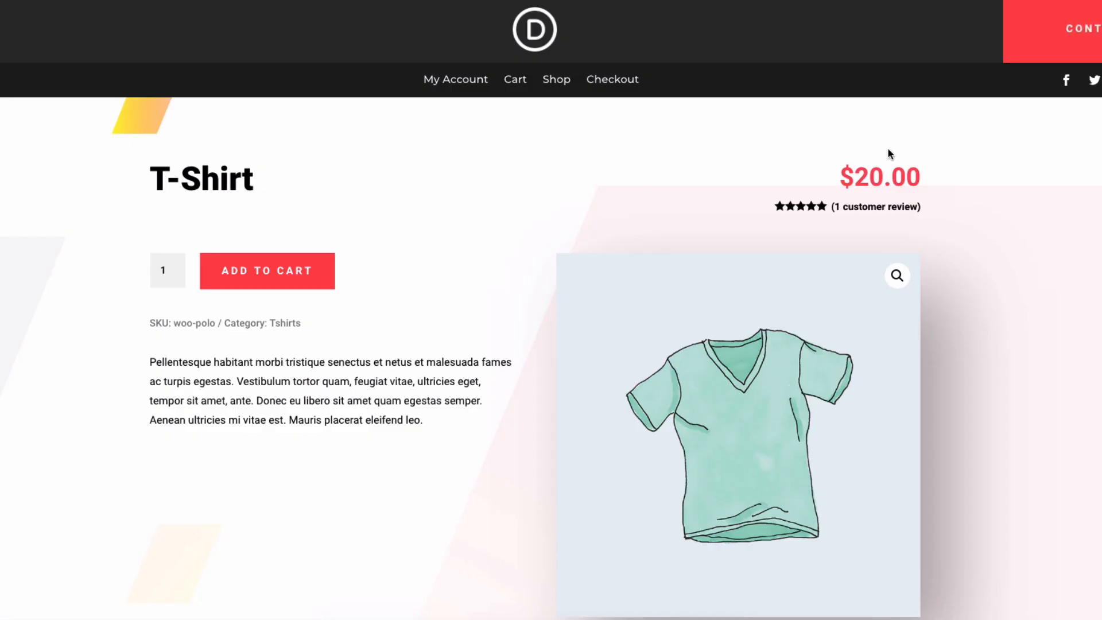
scroll(down, 3)
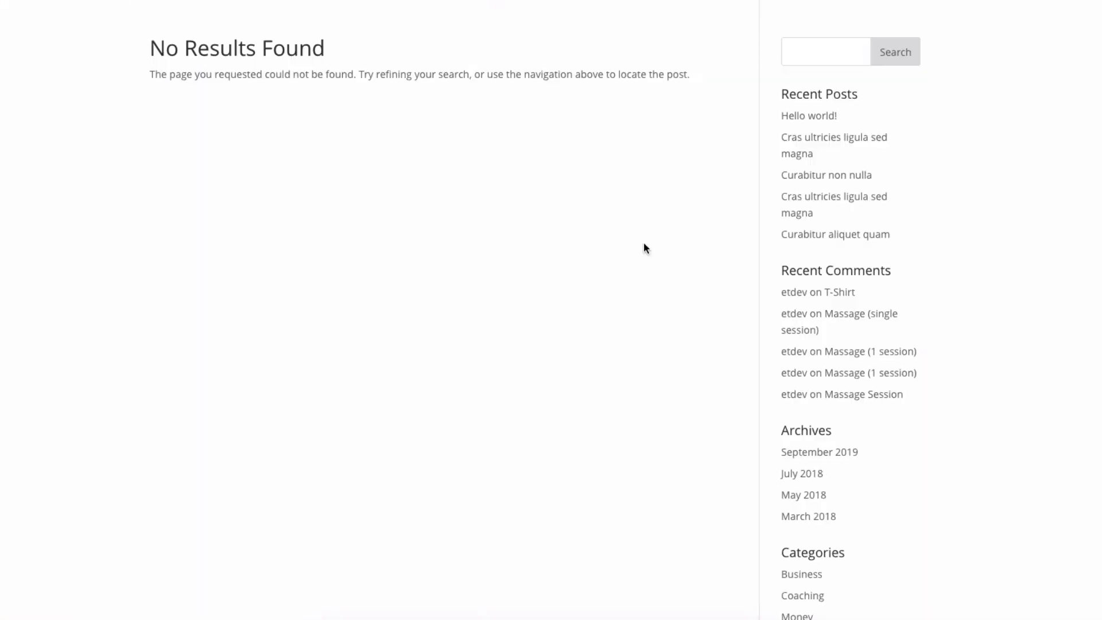
mouse_move(161, 376)
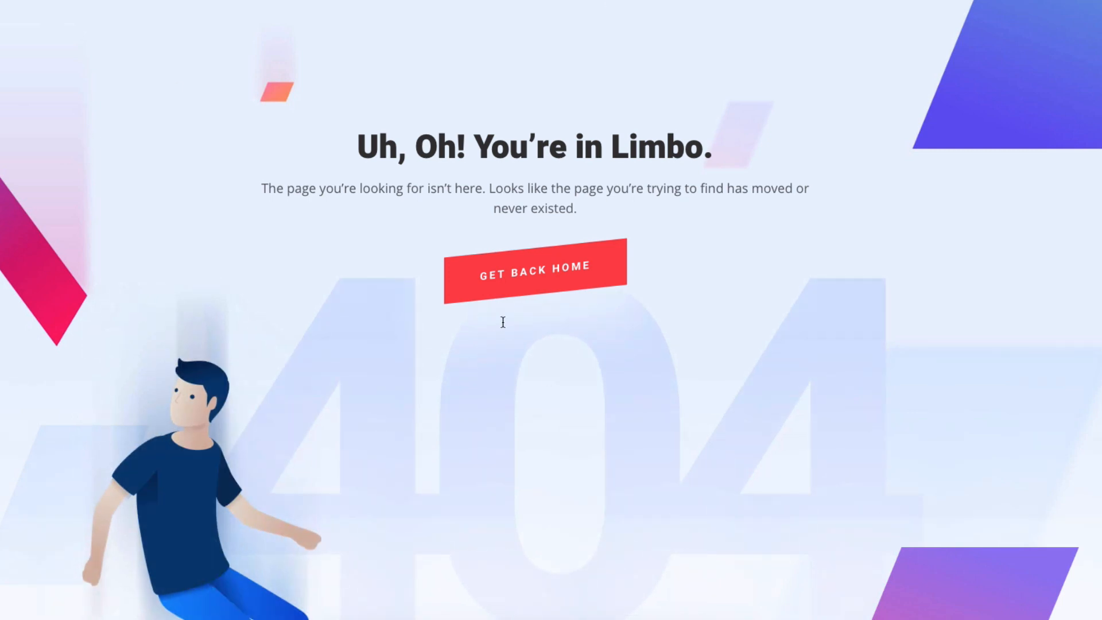
mouse_move(236, 342)
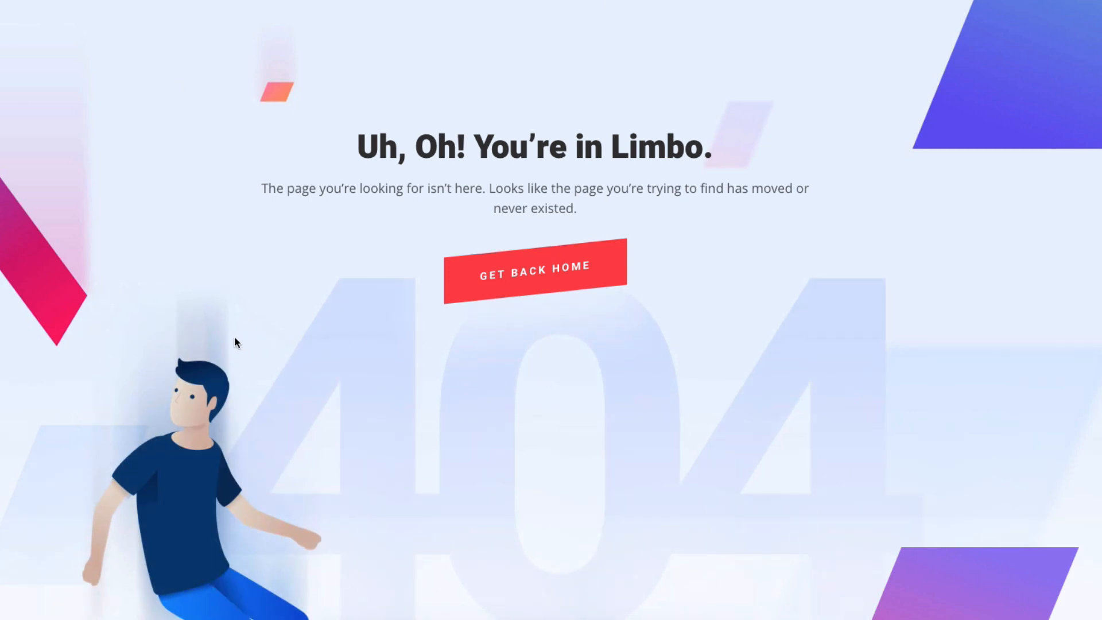